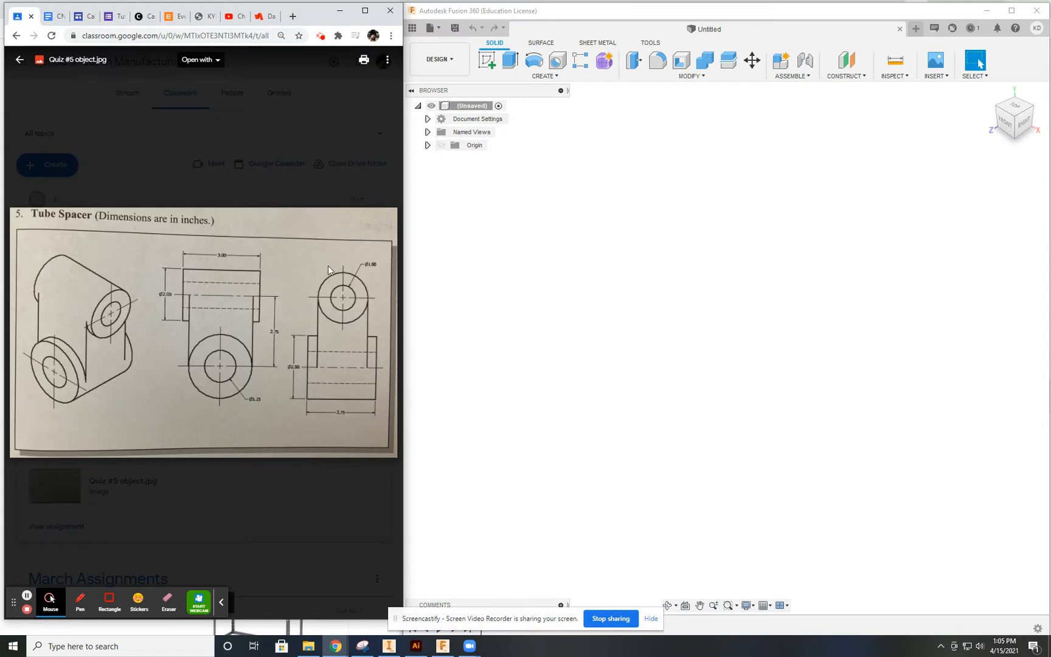
mouse_move(385, 368)
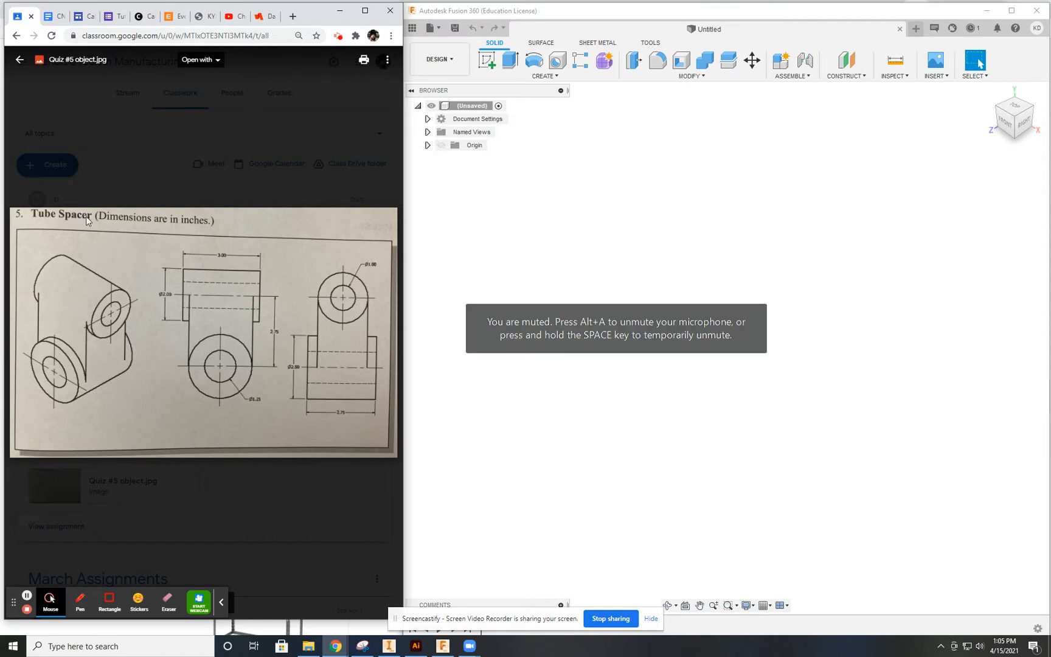
mouse_move(89, 291)
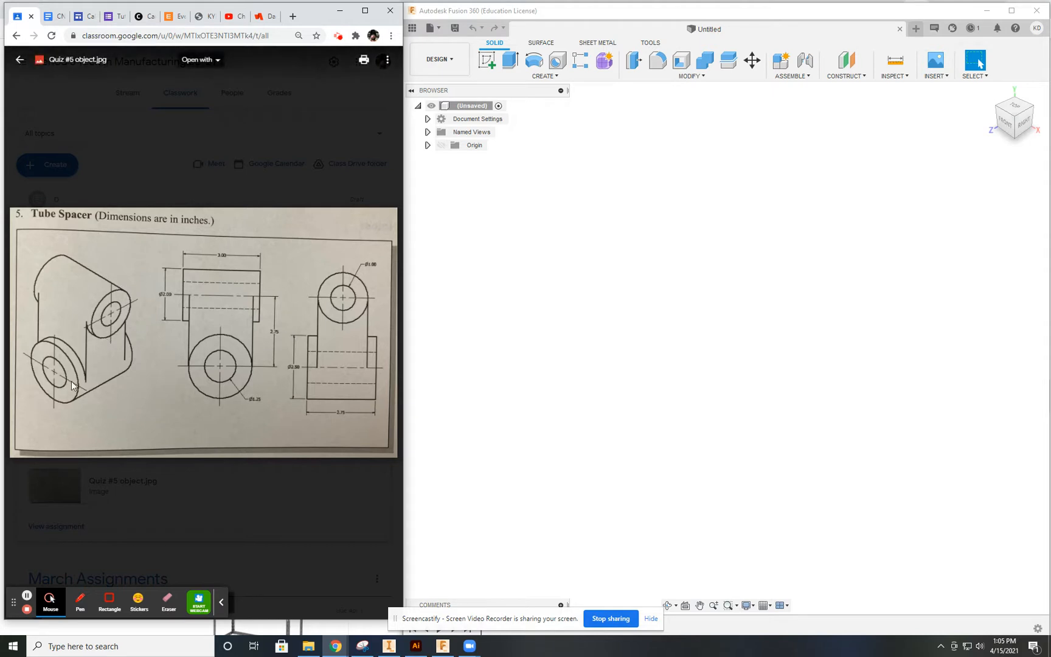
mouse_move(139, 396)
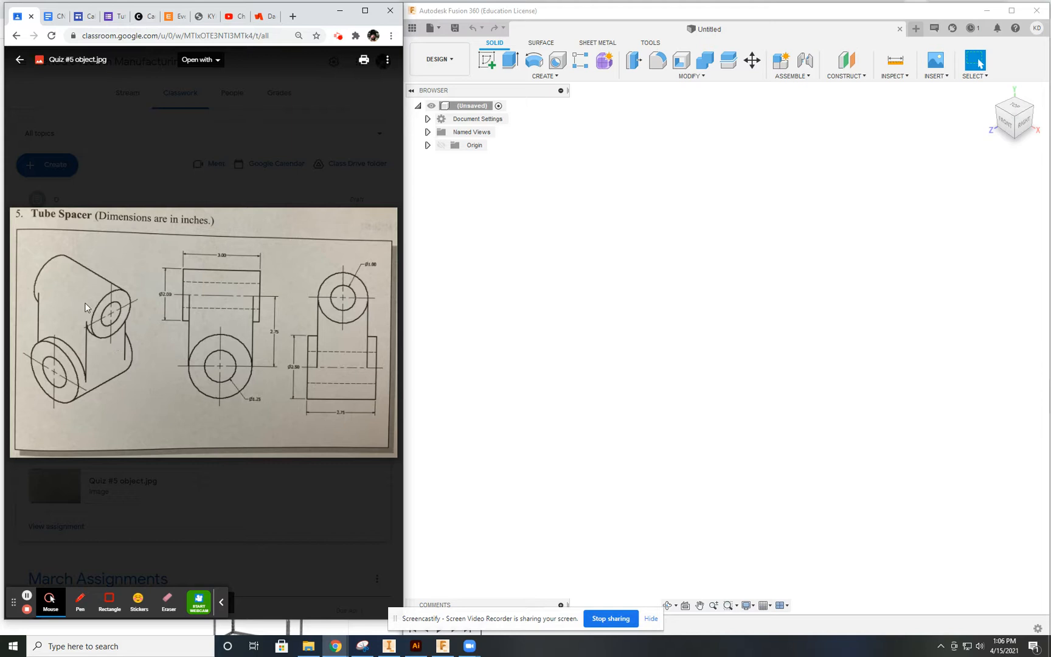
mouse_move(260, 346)
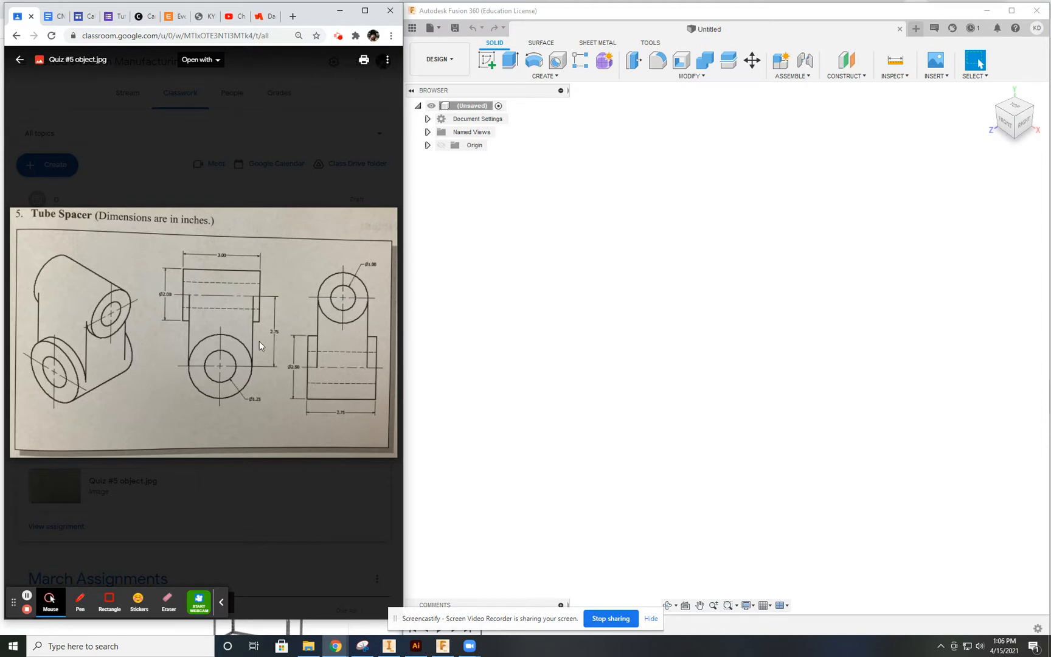
mouse_move(302, 253)
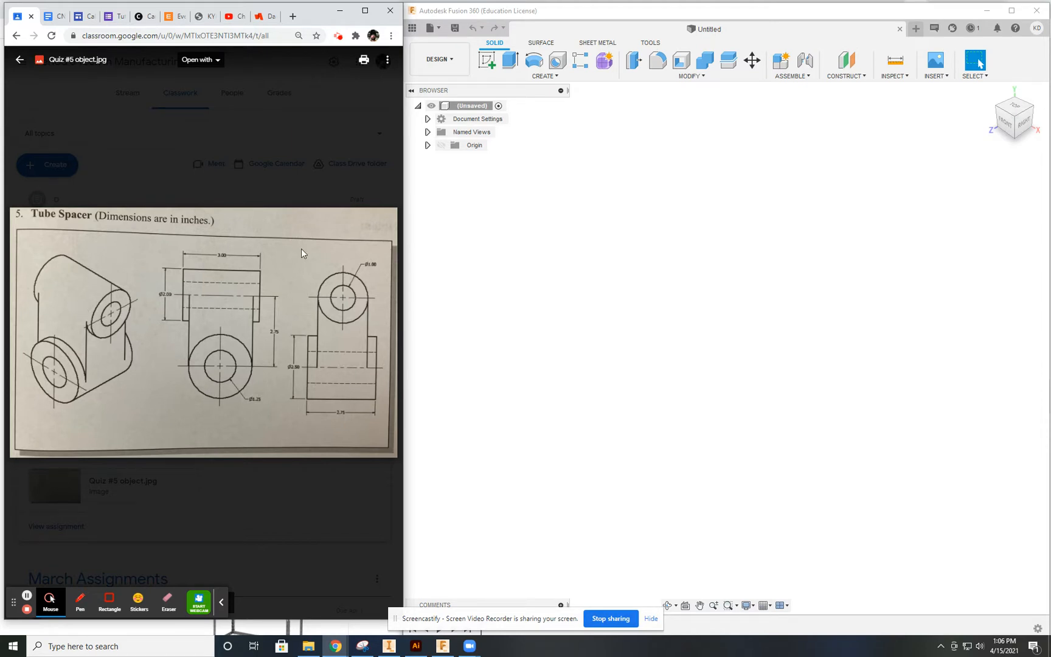
mouse_move(76, 394)
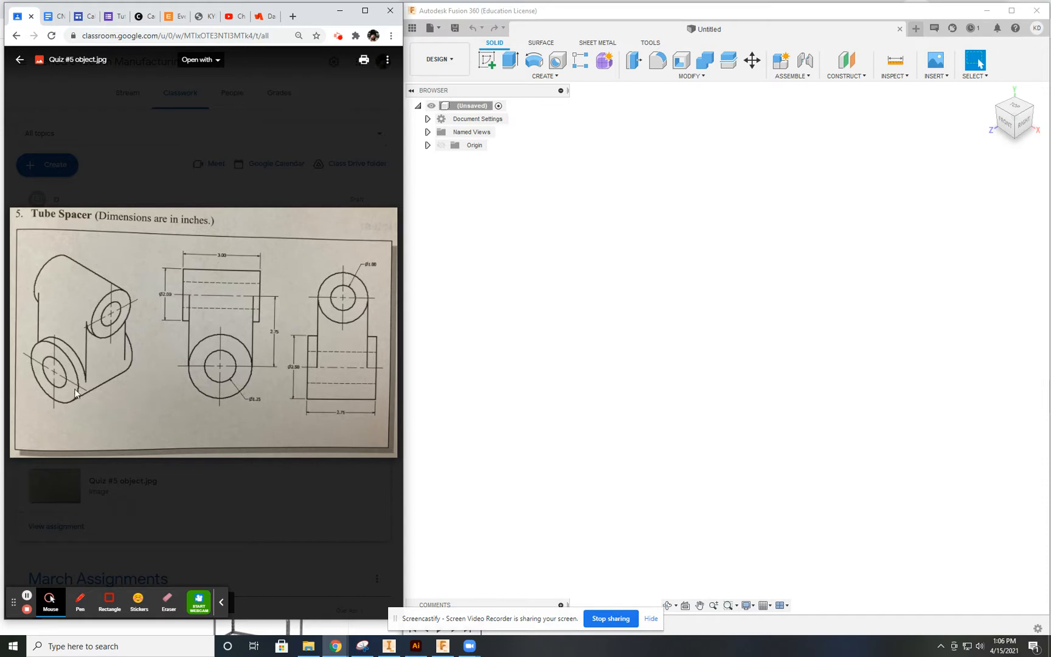
mouse_move(82, 307)
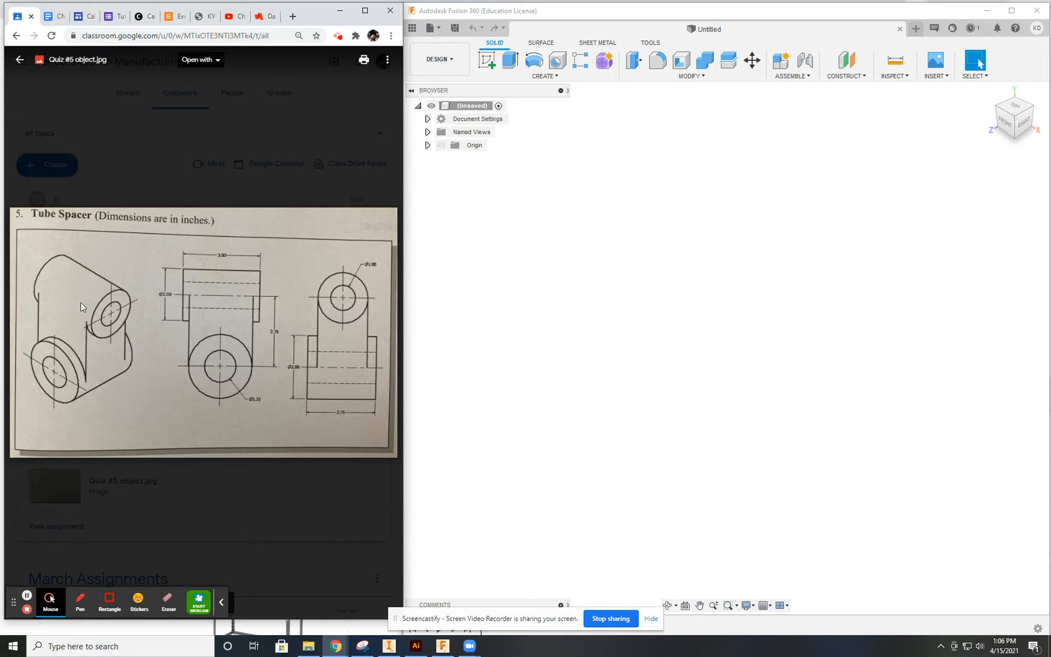
mouse_move(57, 372)
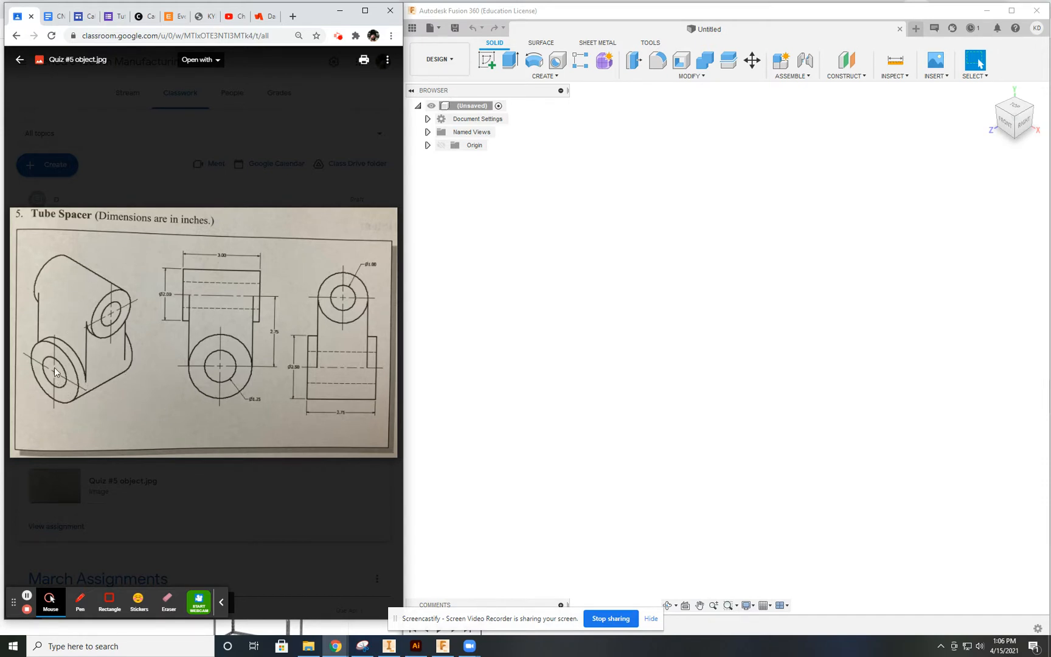
mouse_move(50, 376)
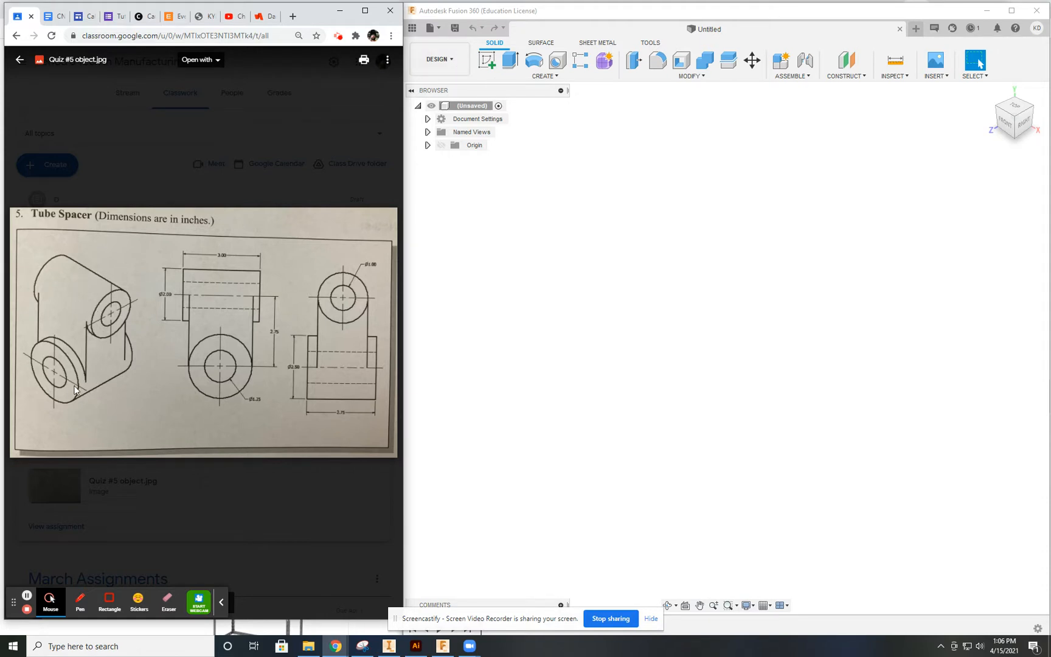
Step: Start a front-plane sketch and pick the circle tool for the Ø2.50 and Ø1.25 circles
click(488, 61)
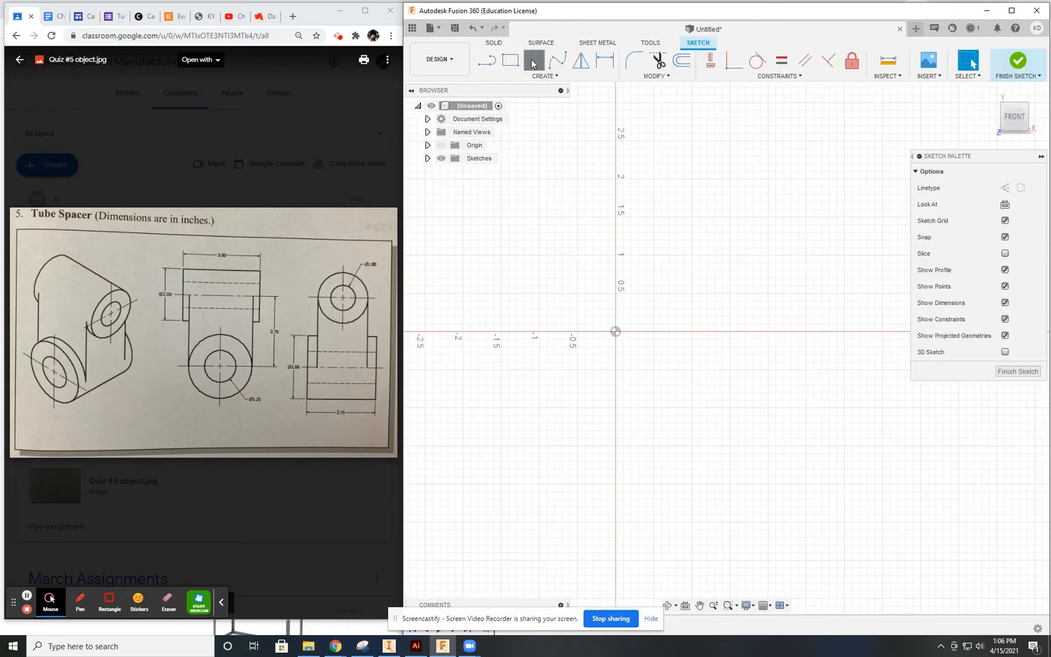
click(534, 61)
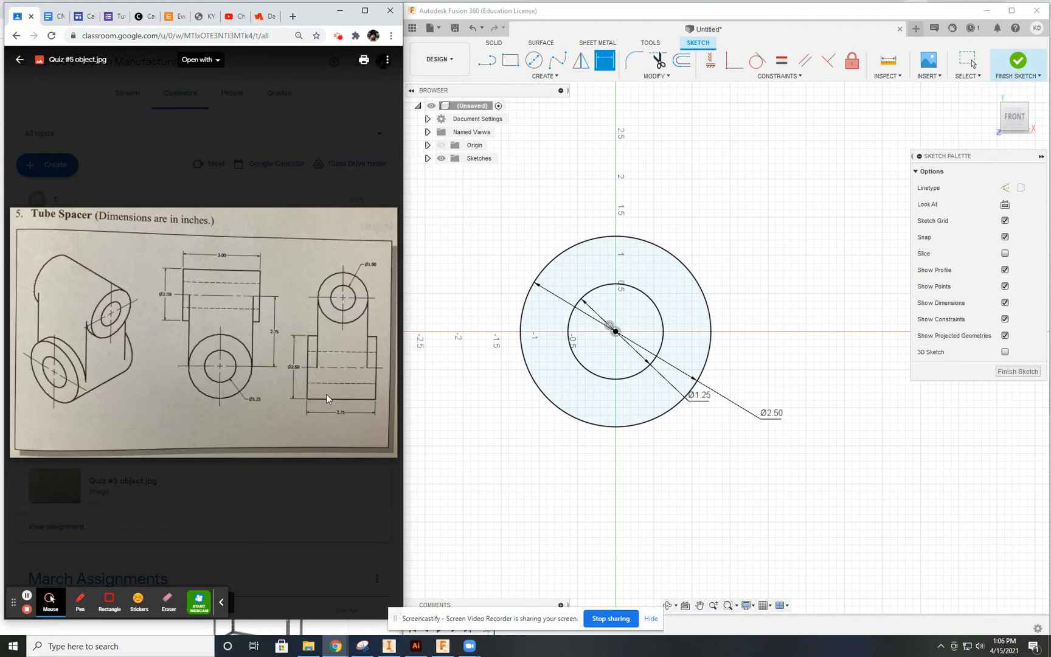
mouse_move(377, 393)
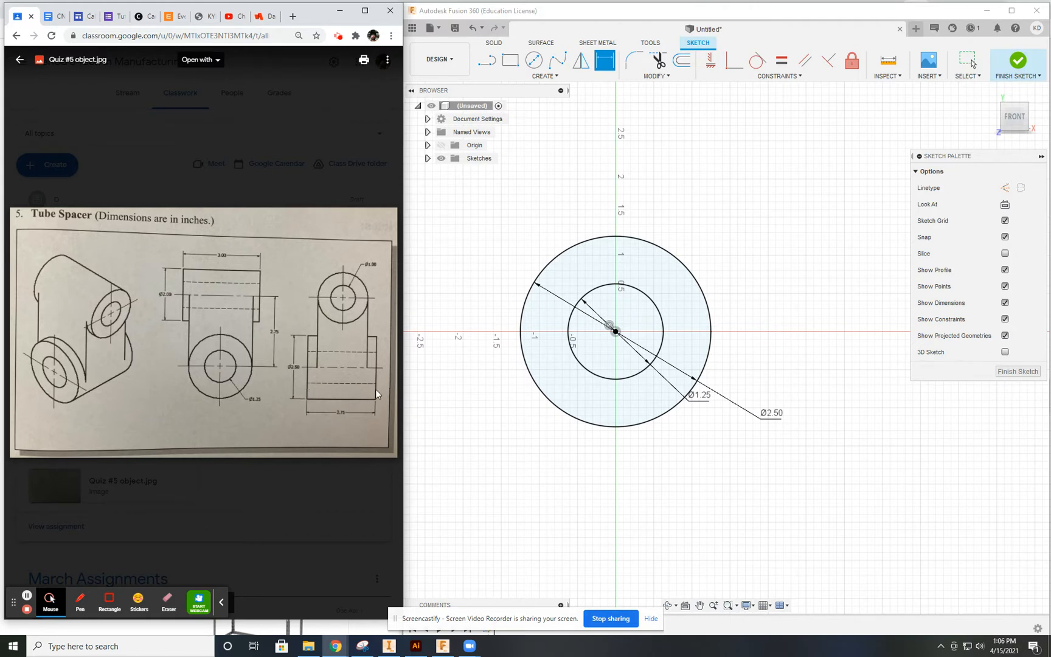
mouse_move(349, 417)
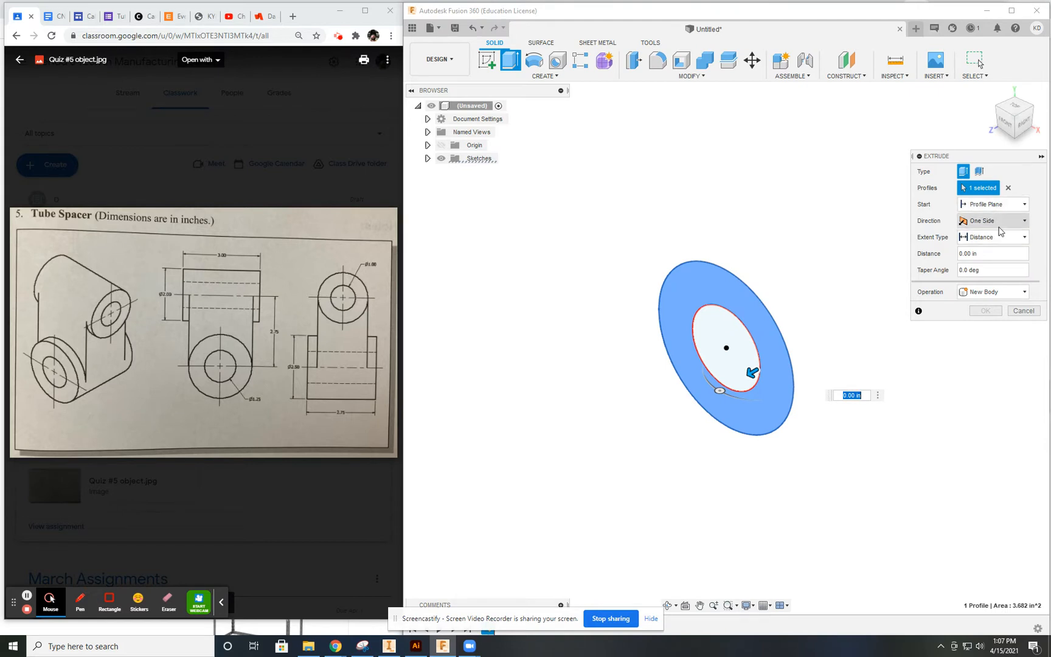
Step: Extrude the ring profile Two Sides, 2.75/2 each side, into a 2.75-inch hollow tube
click(993, 220)
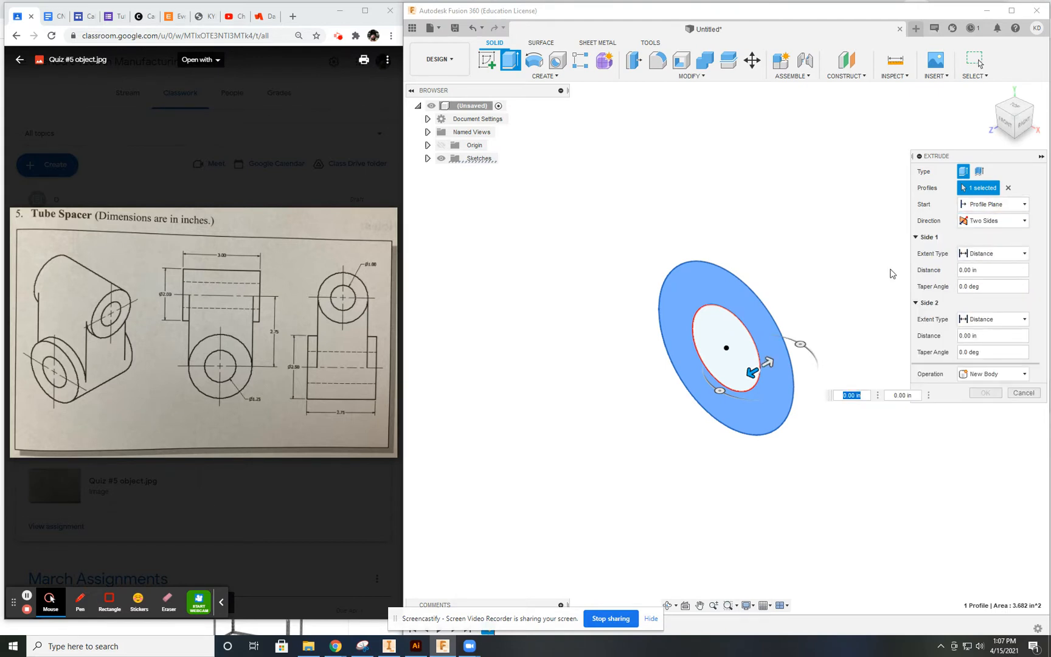
click(993, 271)
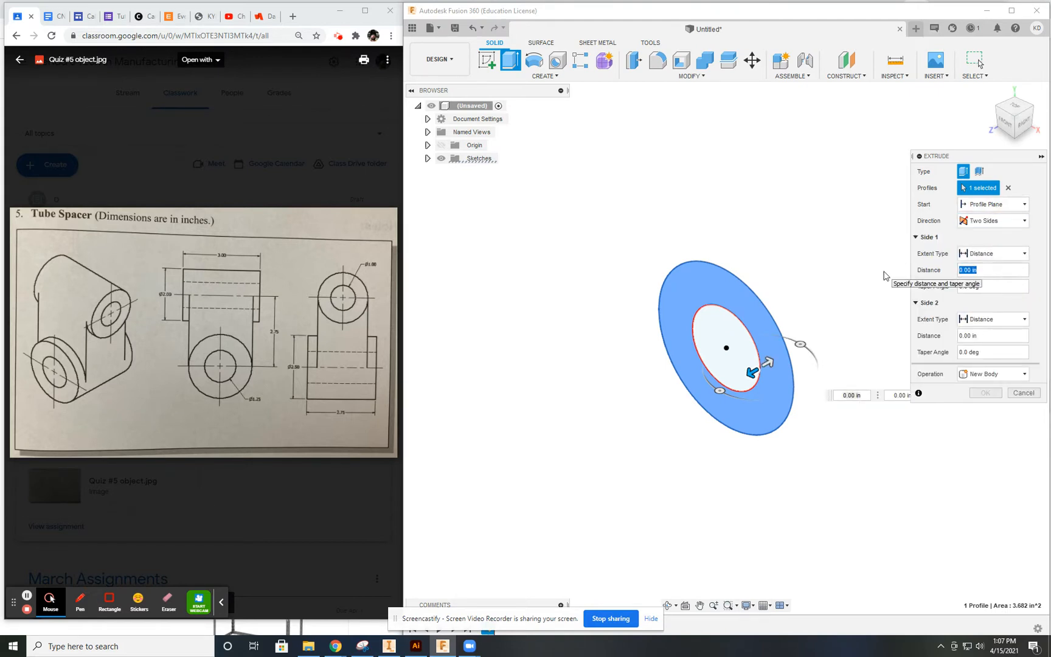
text(2.75)
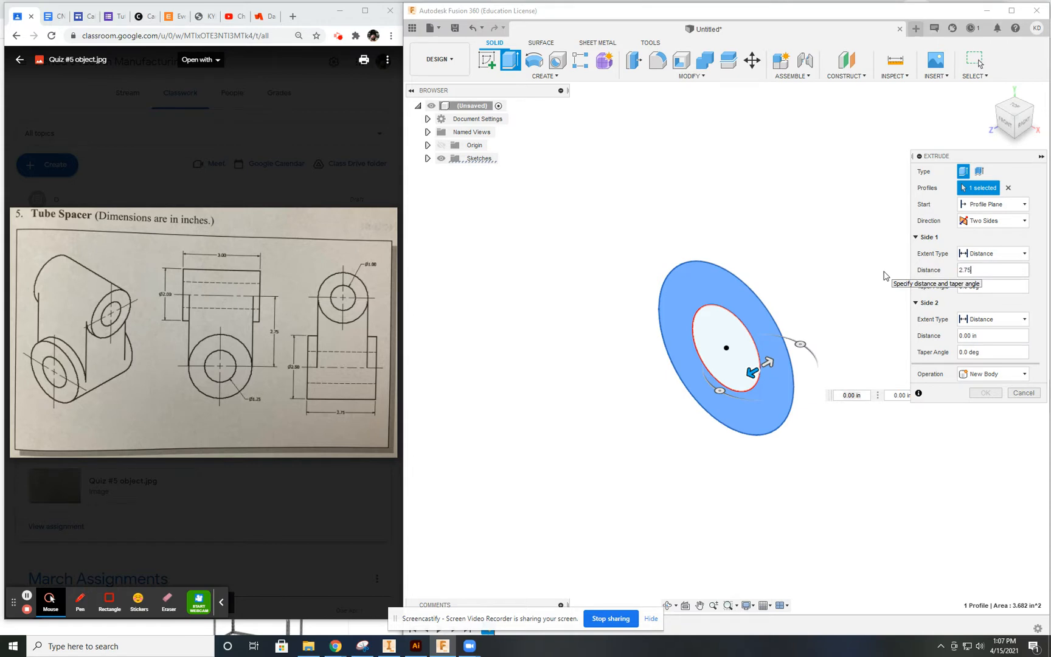
text(/2)
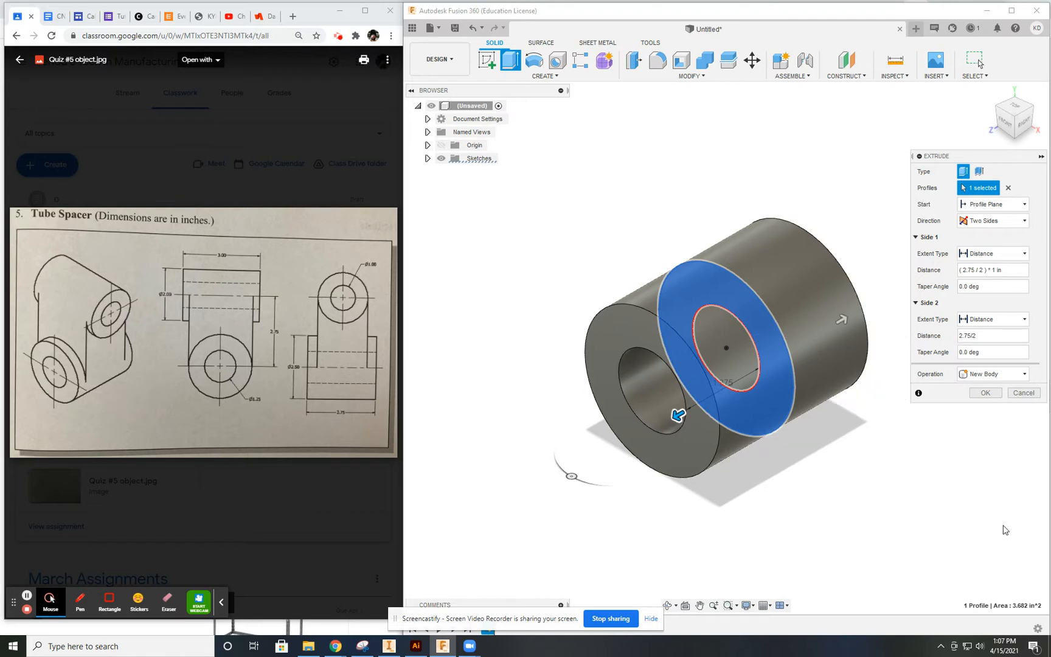
click(985, 392)
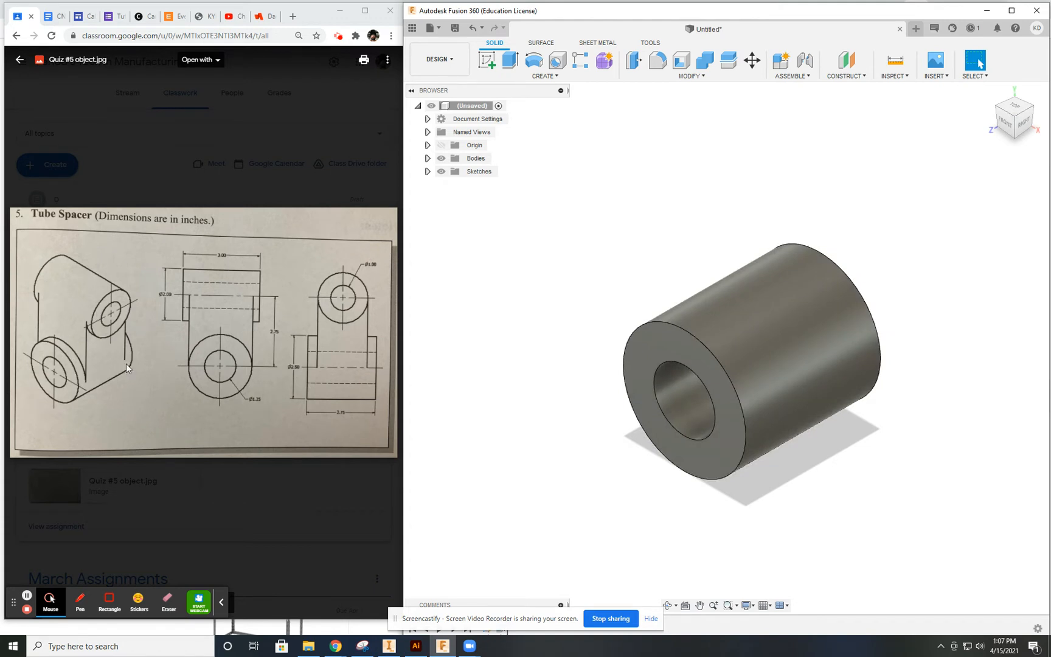
mouse_move(93, 340)
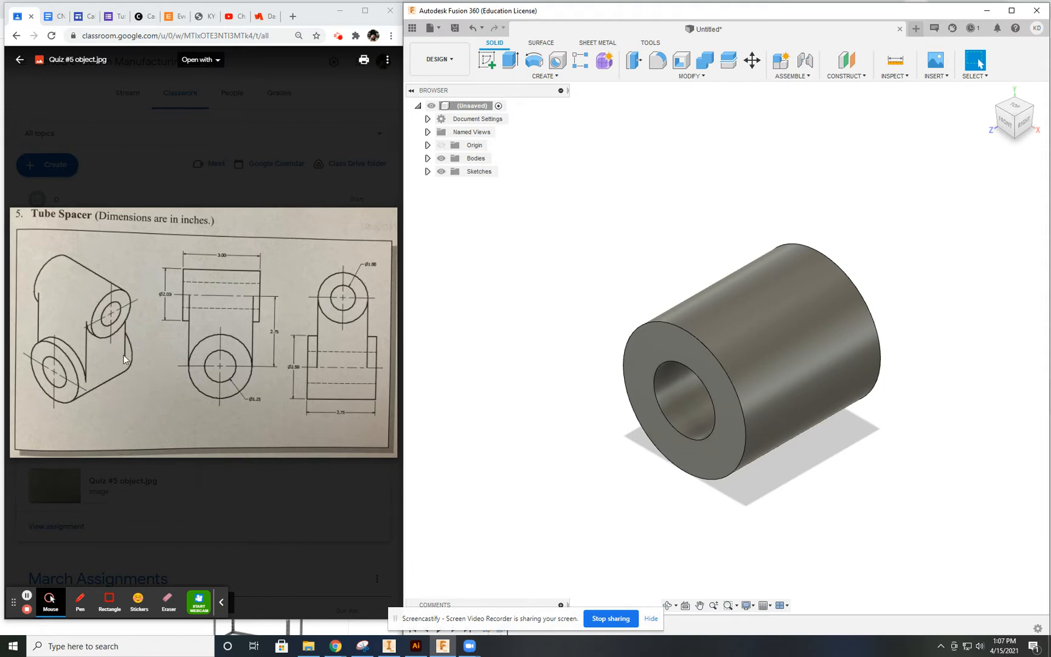
mouse_move(114, 372)
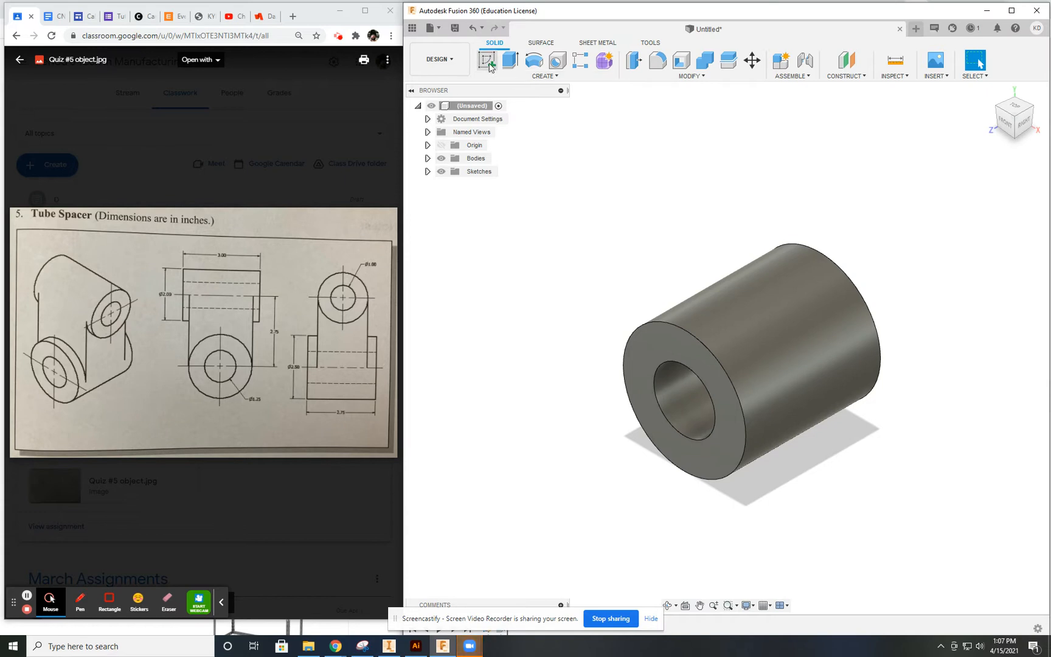
Step: On the side plane, draw concentric circles above the tube and dimension them Ø1.00 and Ø2.00
click(488, 60)
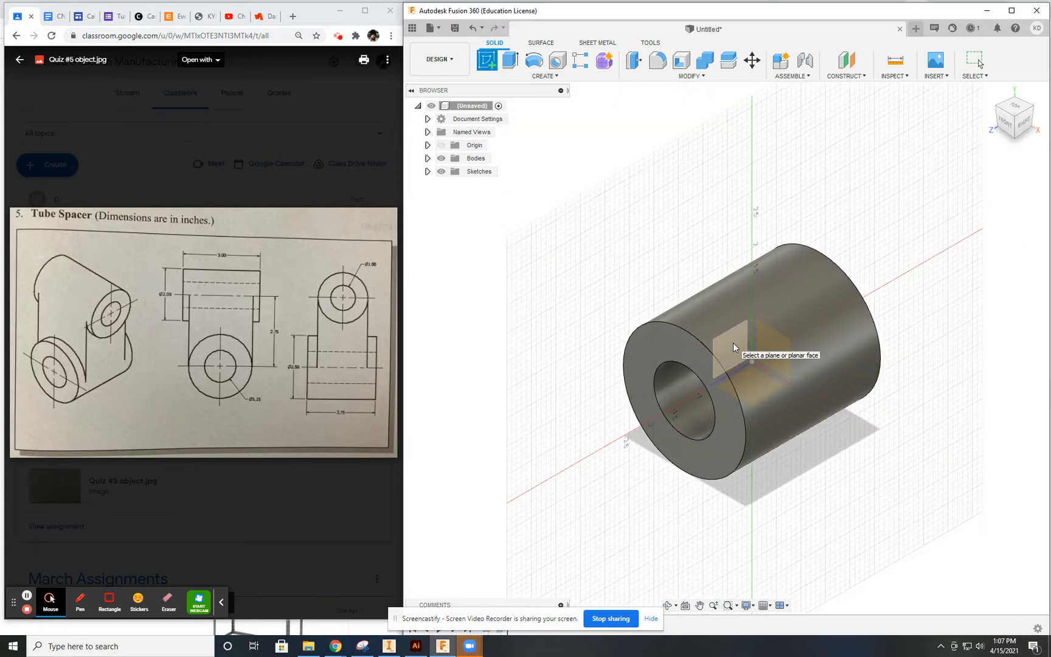
click(733, 347)
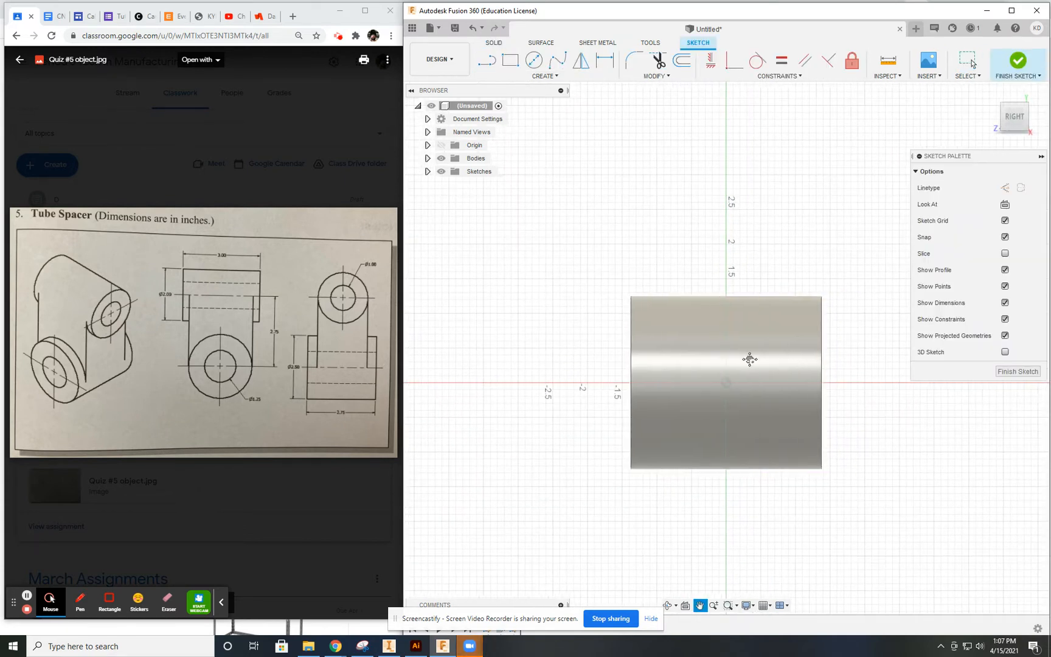
click(534, 61)
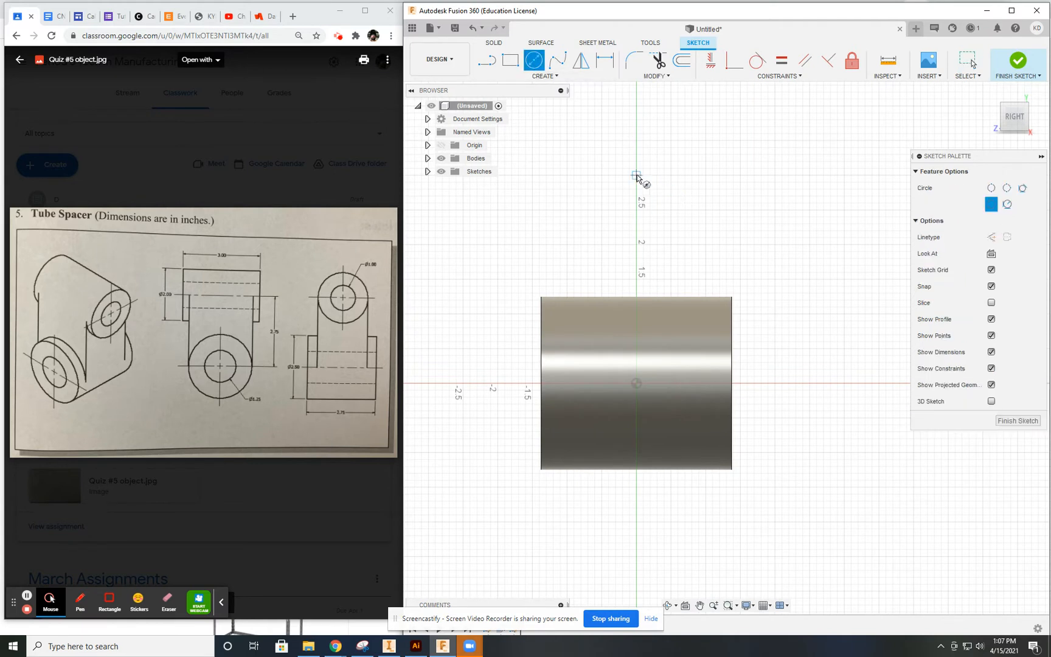
drag(635, 175, 634, 155)
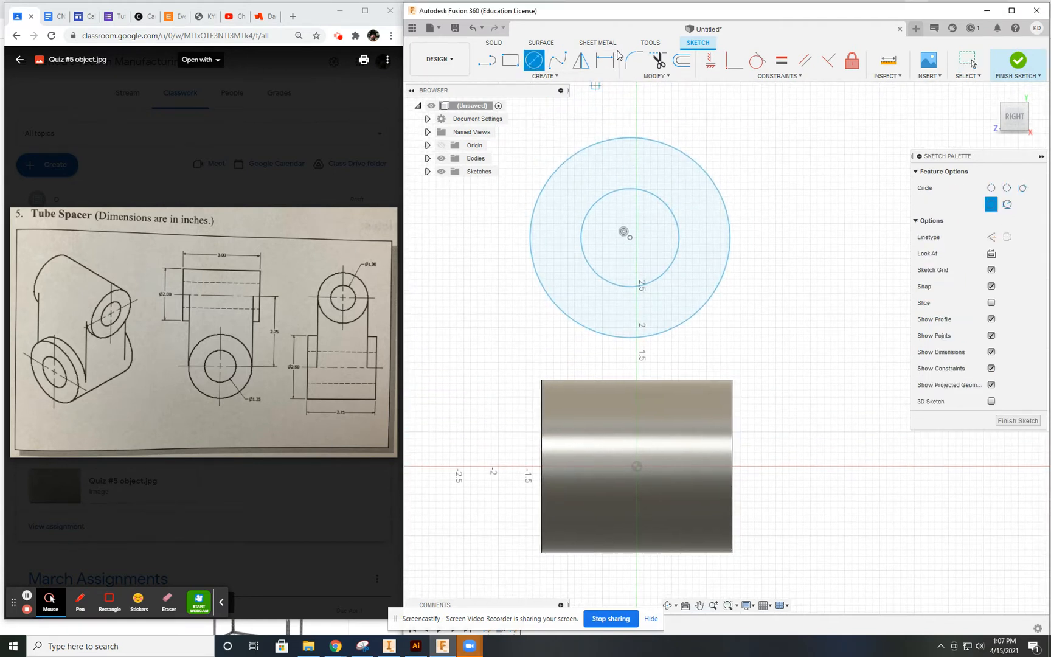
click(604, 61)
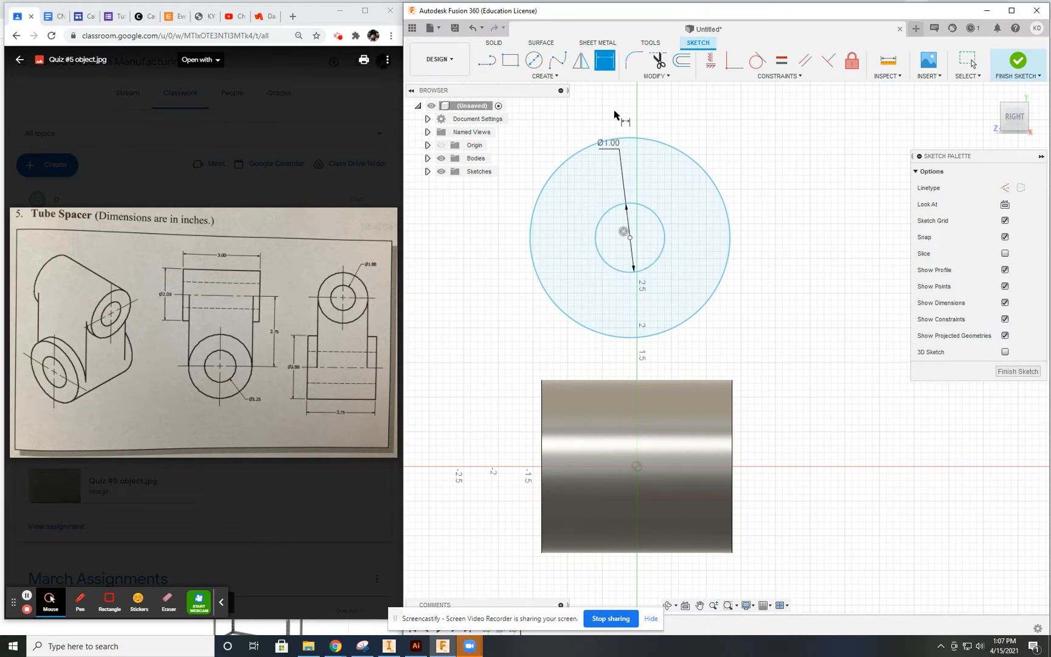
mouse_move(179, 298)
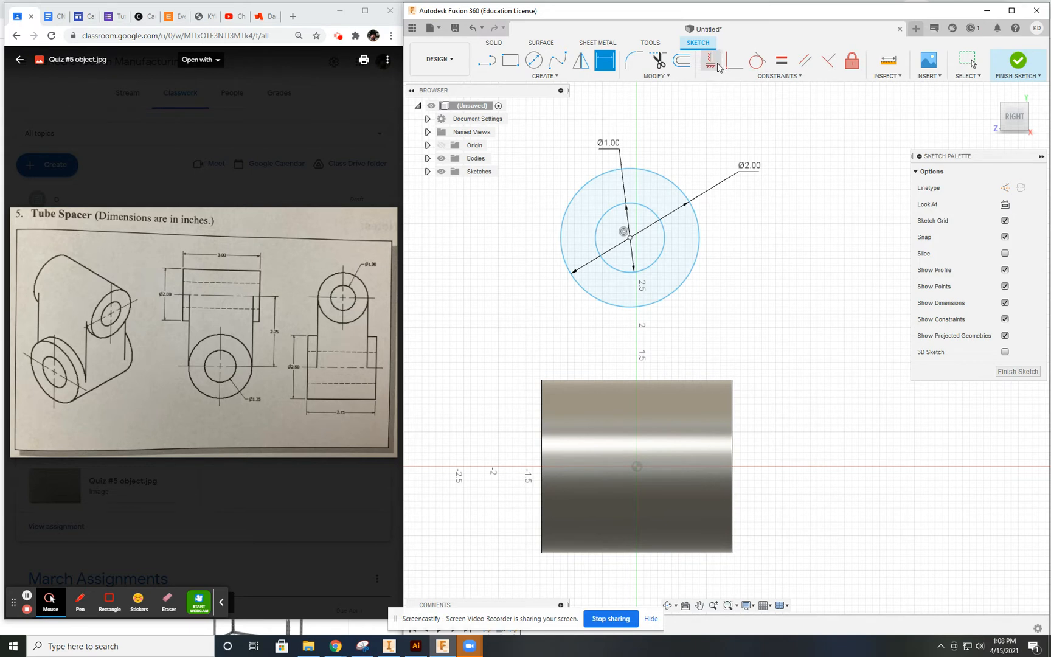
click(711, 61)
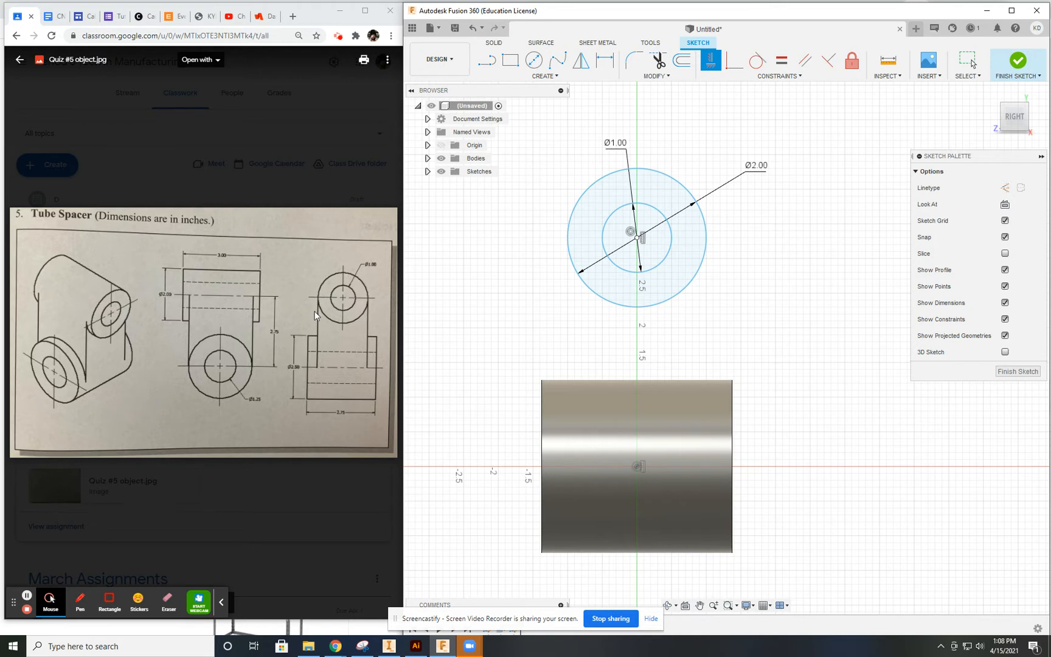
mouse_move(995, 411)
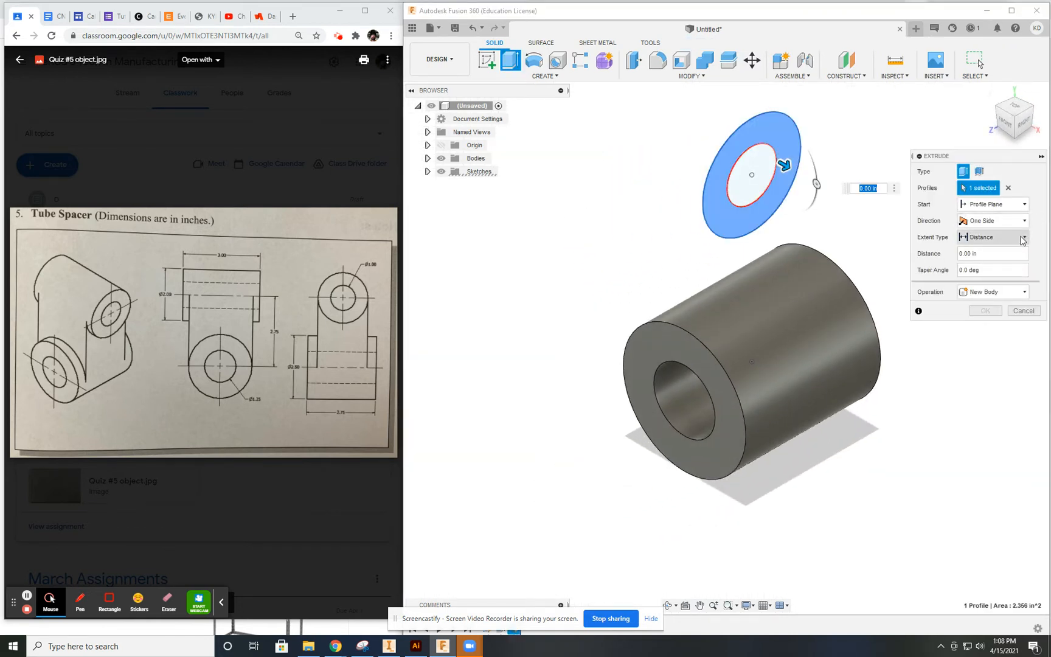
Step: Extrude the ring Two Sides, 1.5 in each side, forming the second perpendicular tube
click(993, 221)
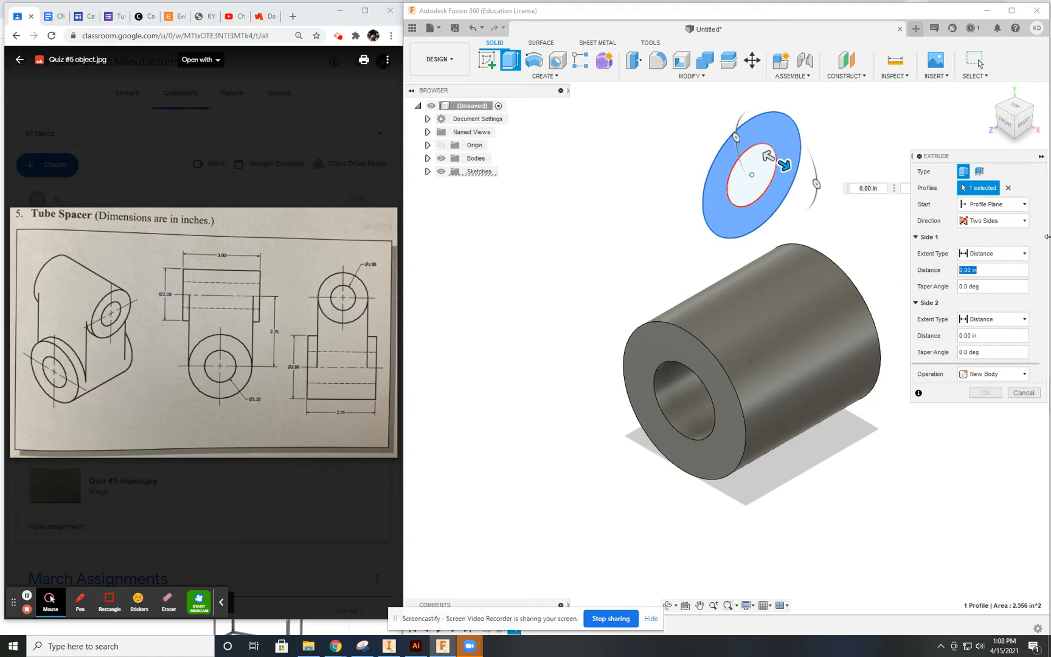
text(1.5)
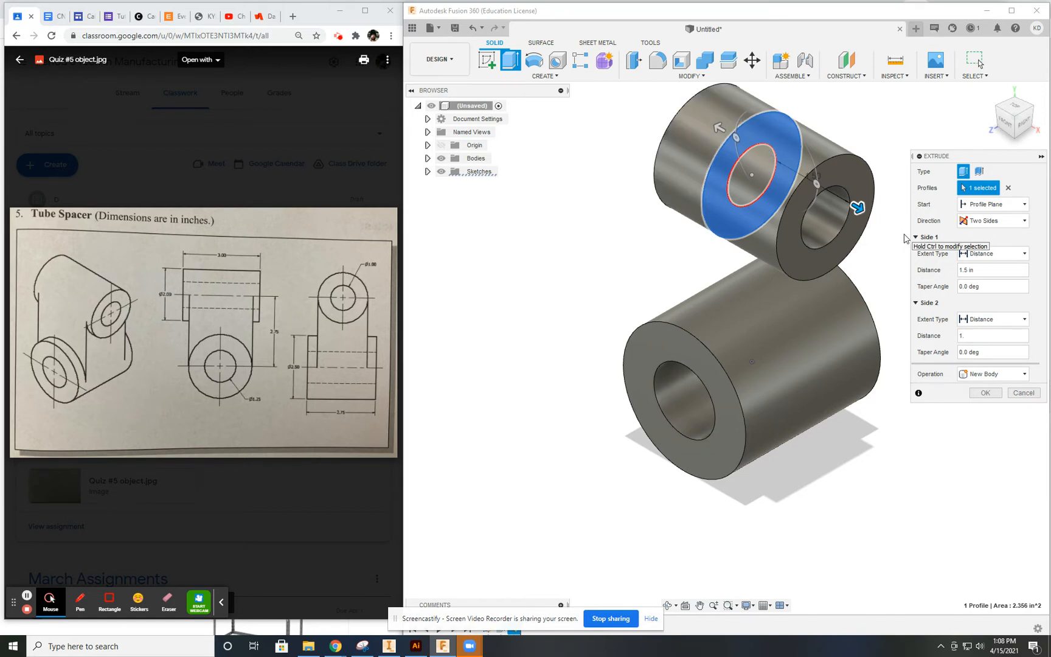
text(1.5)
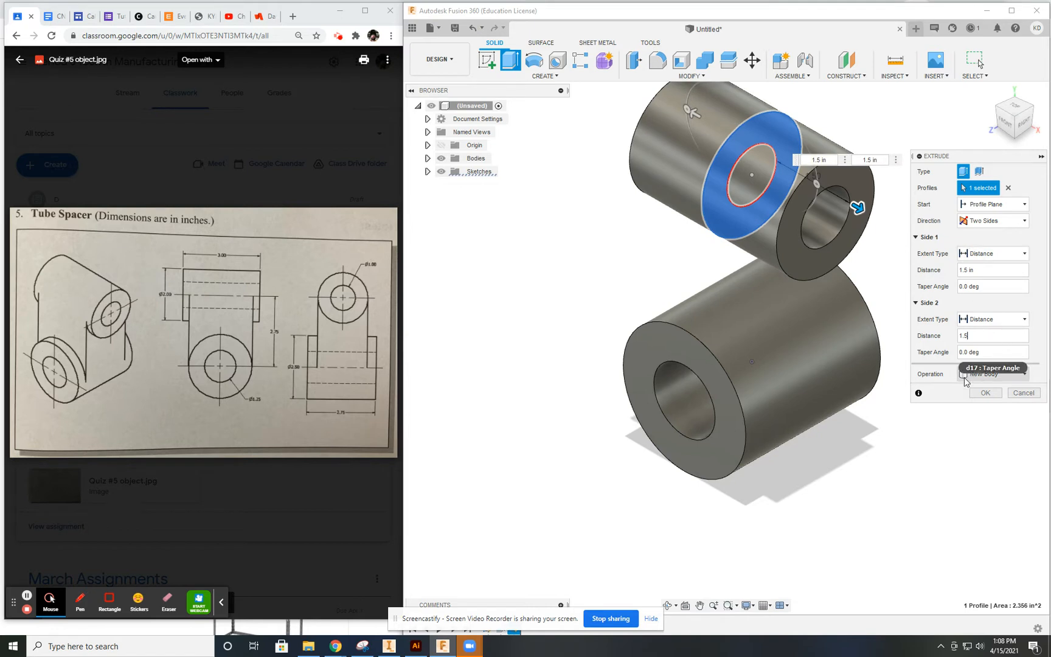
click(985, 392)
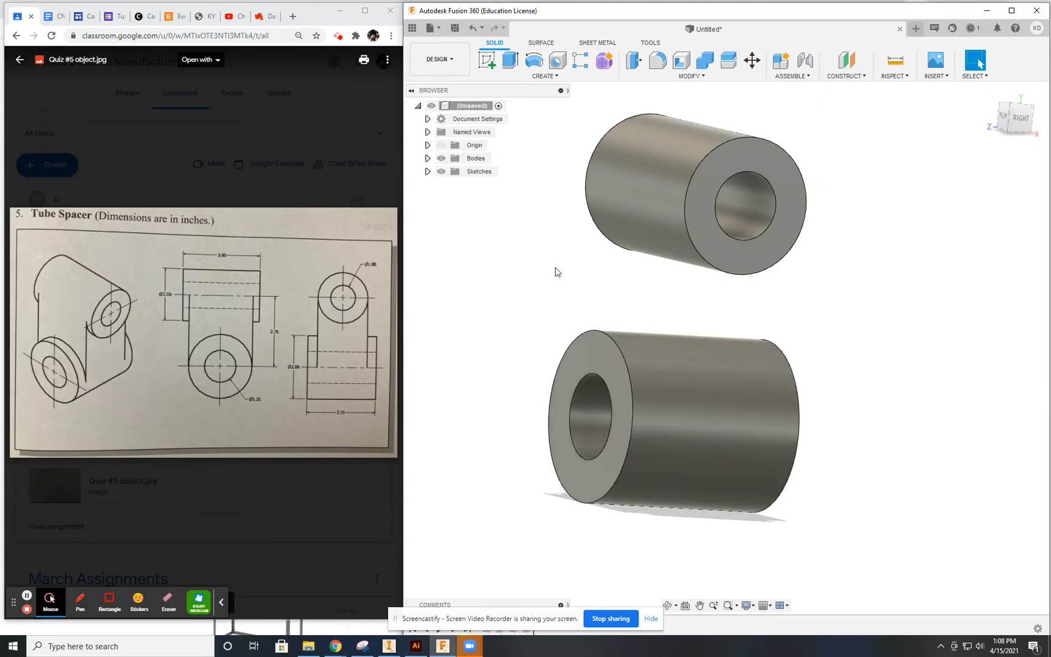
mouse_move(550, 245)
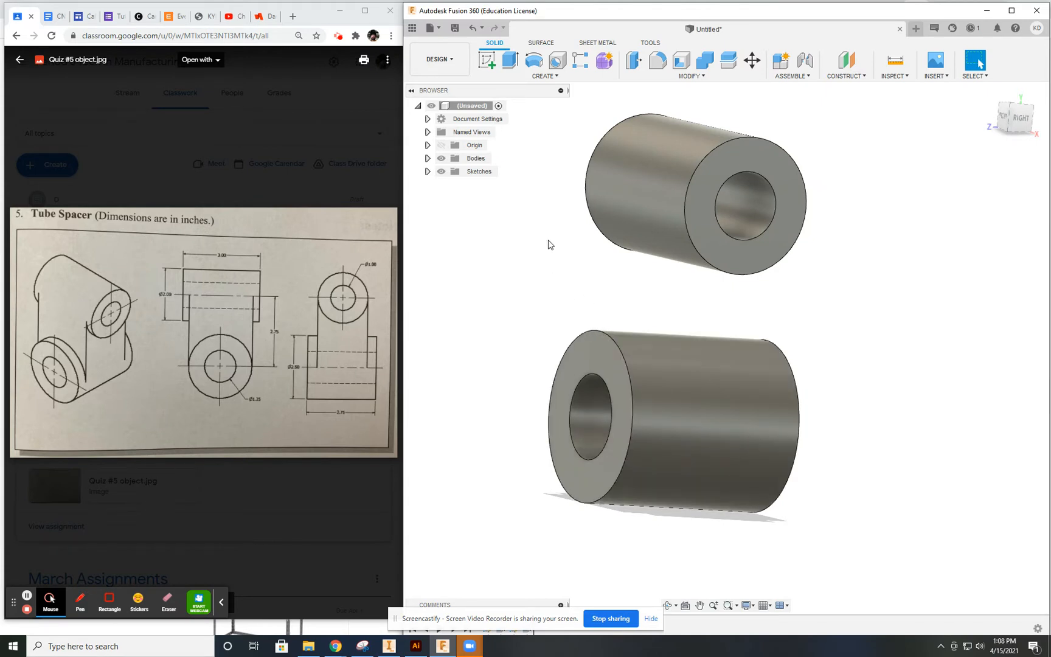
mouse_move(97, 360)
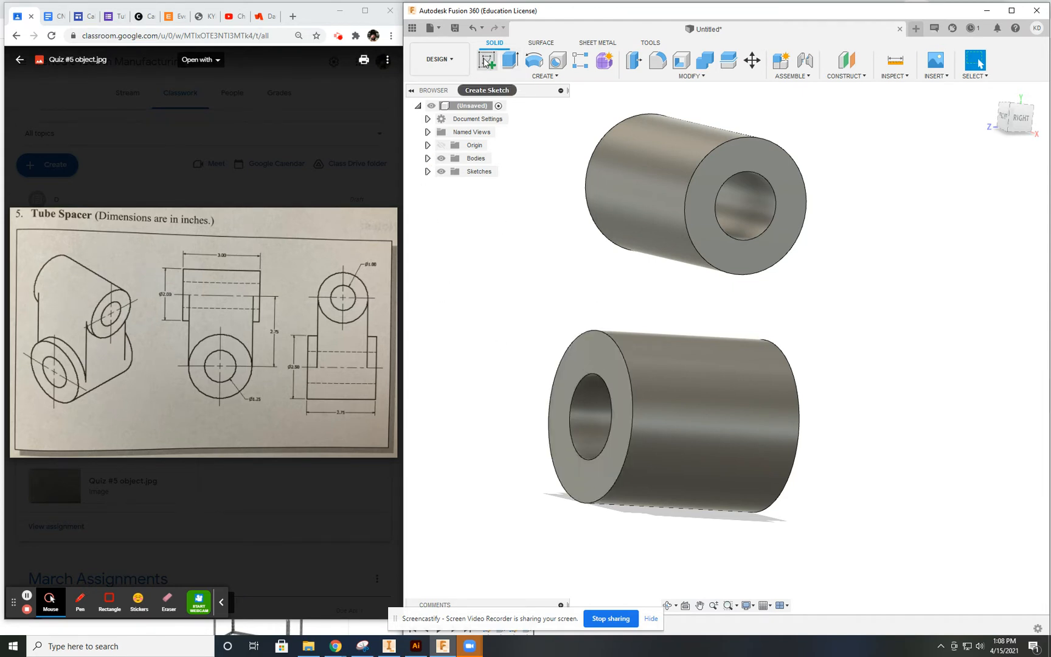
Step: In a new front-plane sketch, project the faces of both tubes as outlines for the web
click(486, 62)
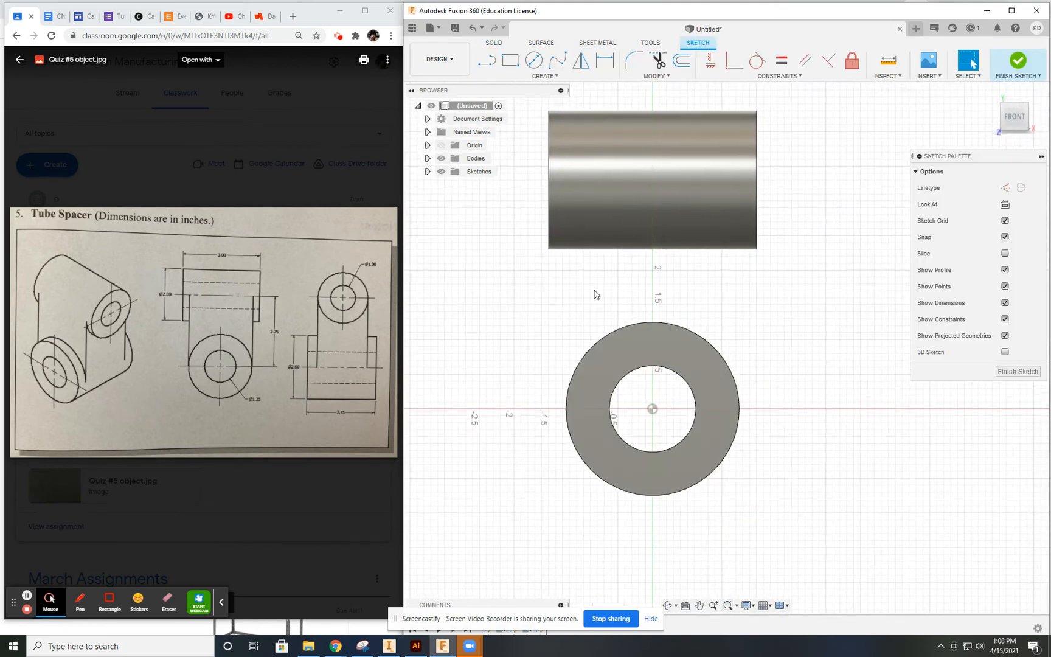
mouse_move(488, 61)
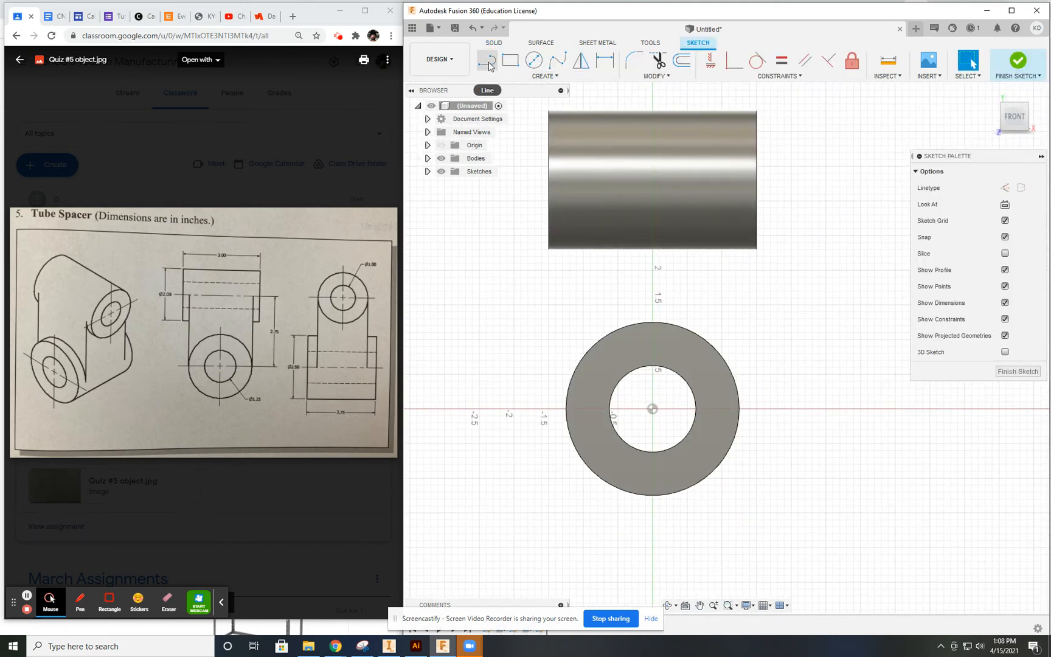
click(544, 75)
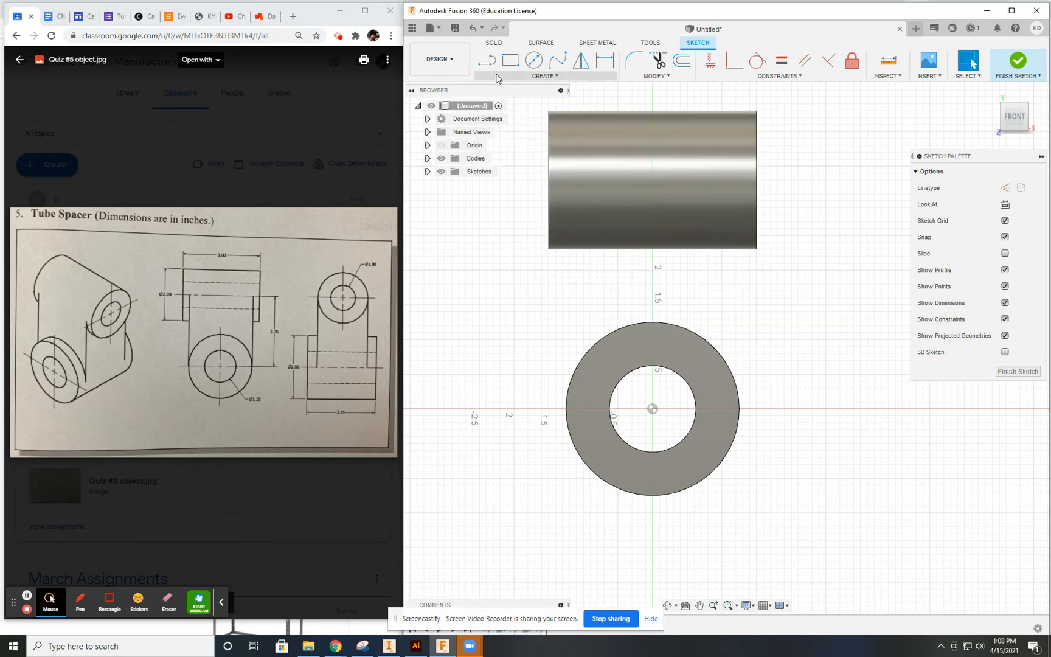
click(545, 75)
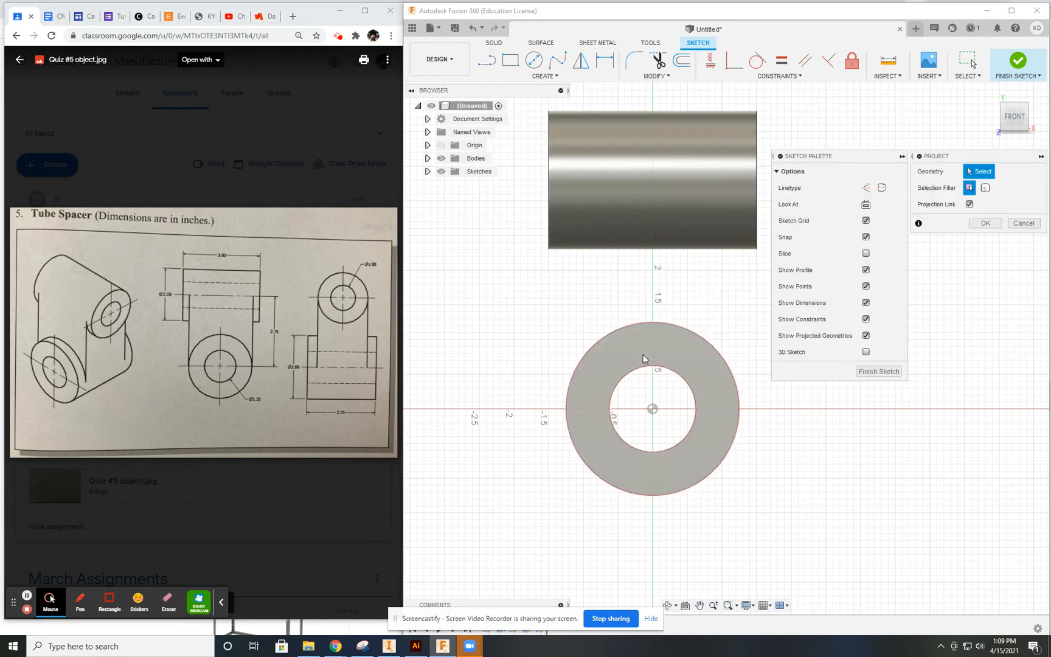
click(644, 358)
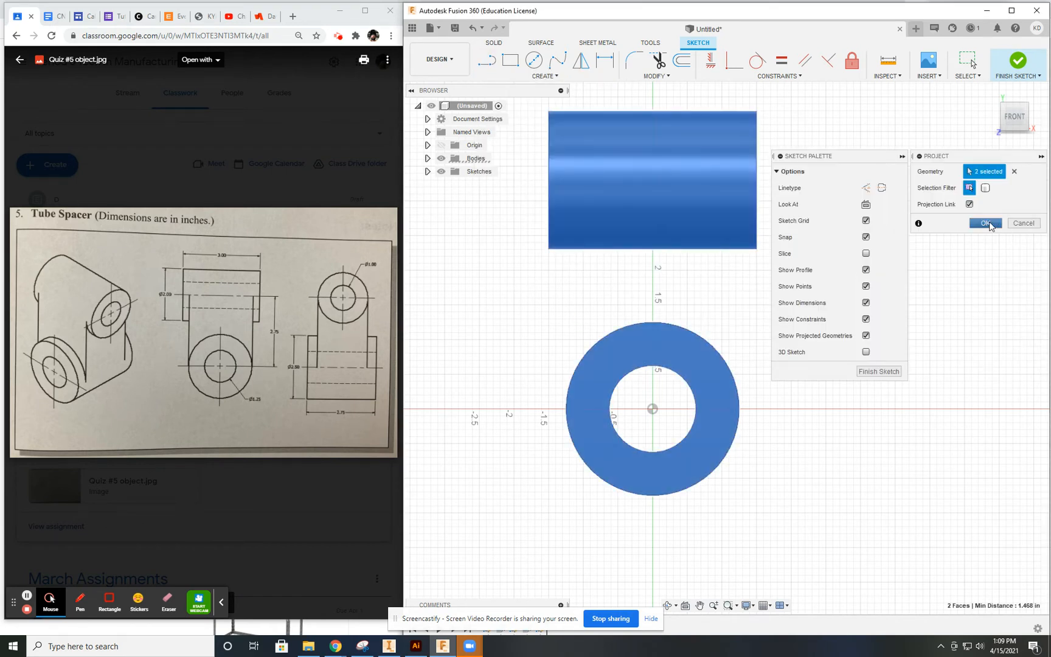
click(986, 223)
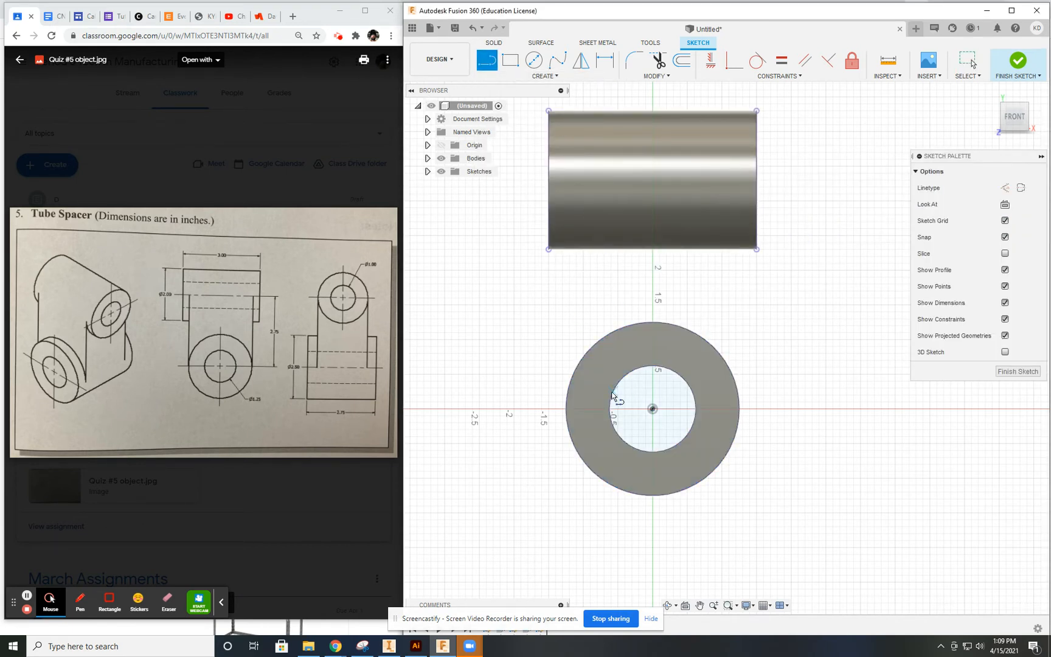
mouse_move(1005, 187)
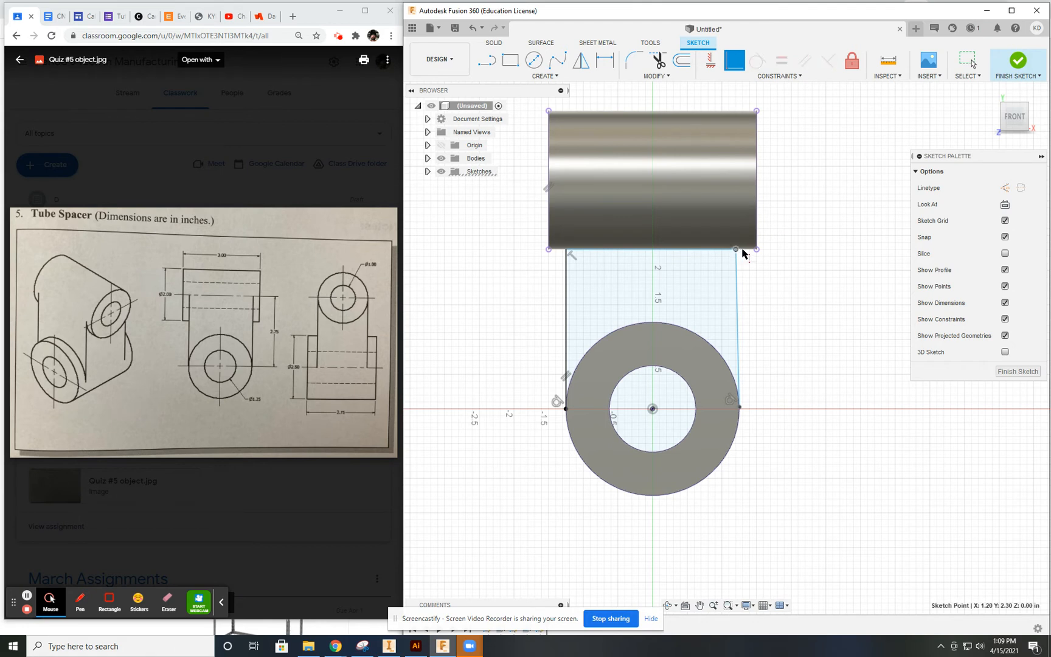
mouse_move(746, 253)
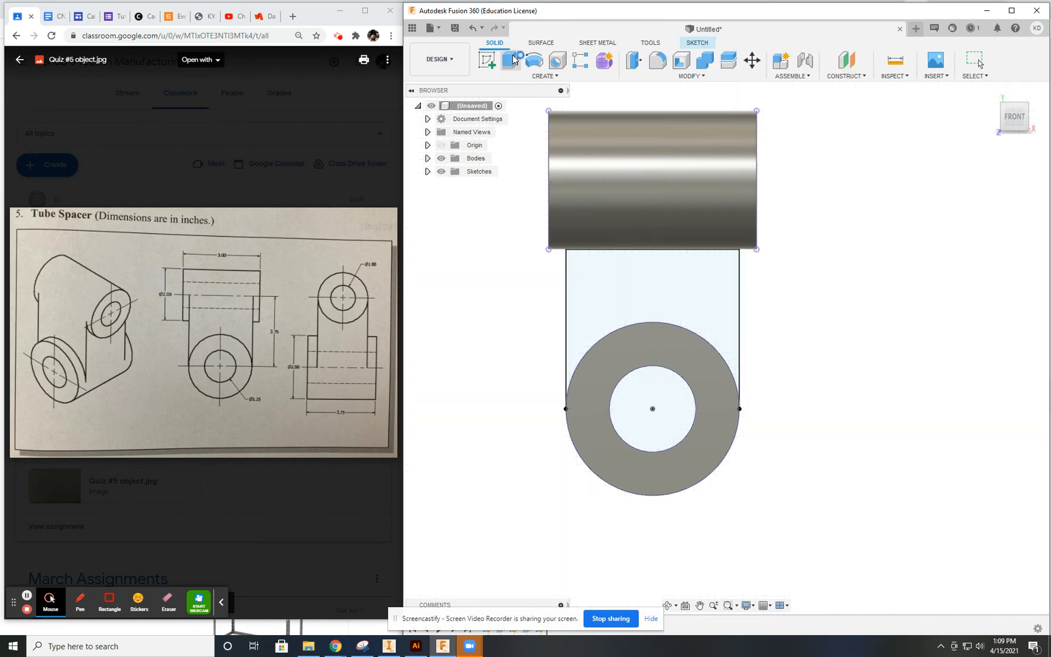
Step: Extrude the web profile Two Sides with distance 1 to join the two tubes
click(511, 60)
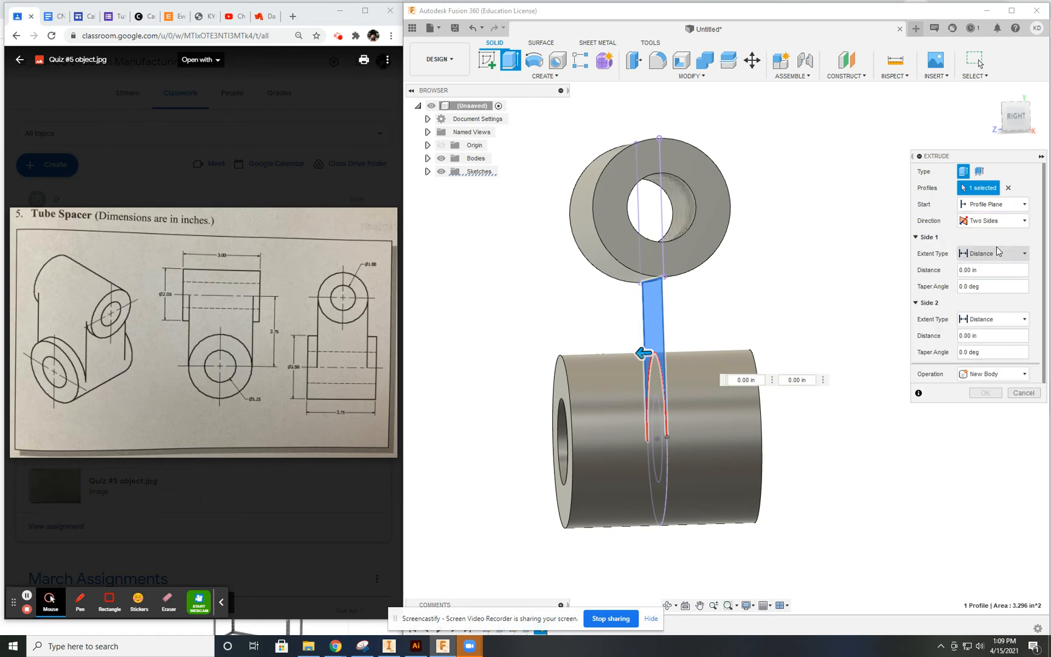
text(1)
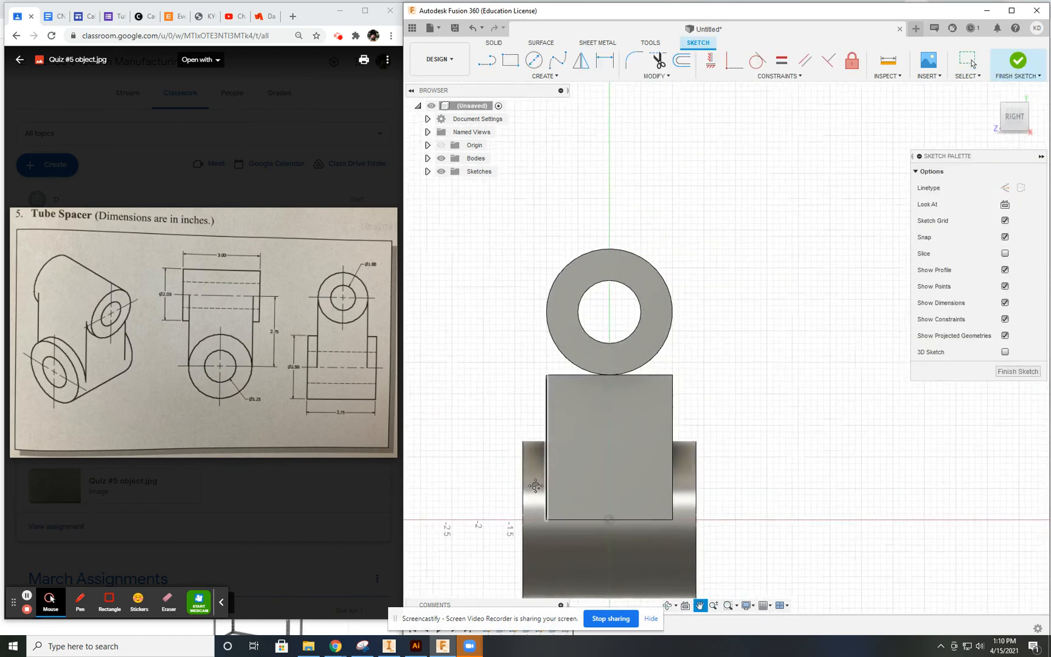
Step: Project the tube and web faces into the side-plane sketch and begin extruding the gap region
click(544, 59)
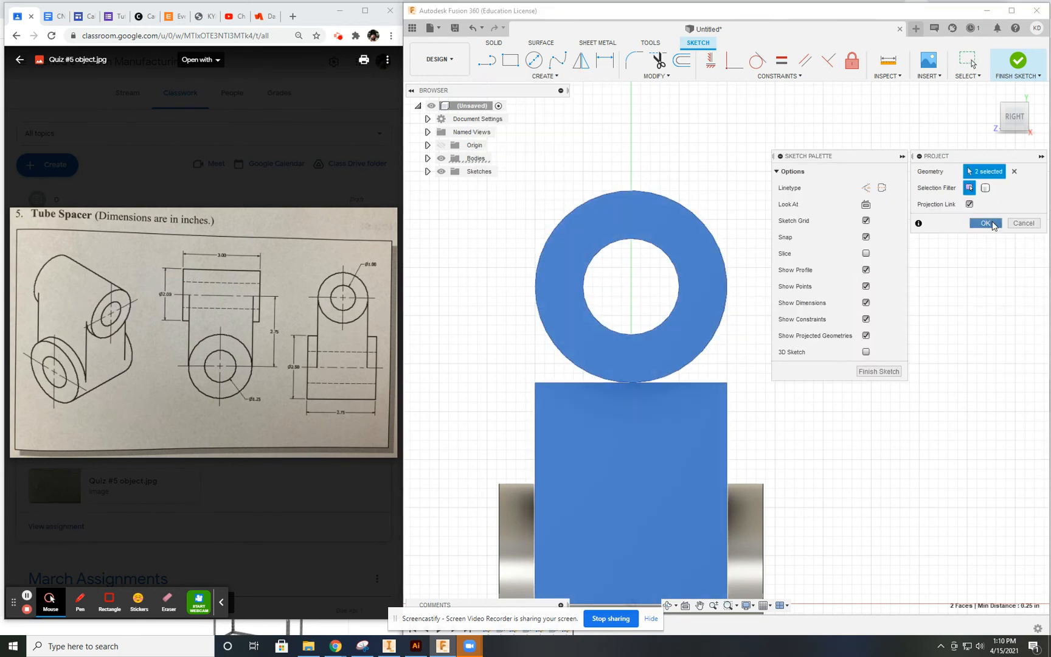
click(983, 223)
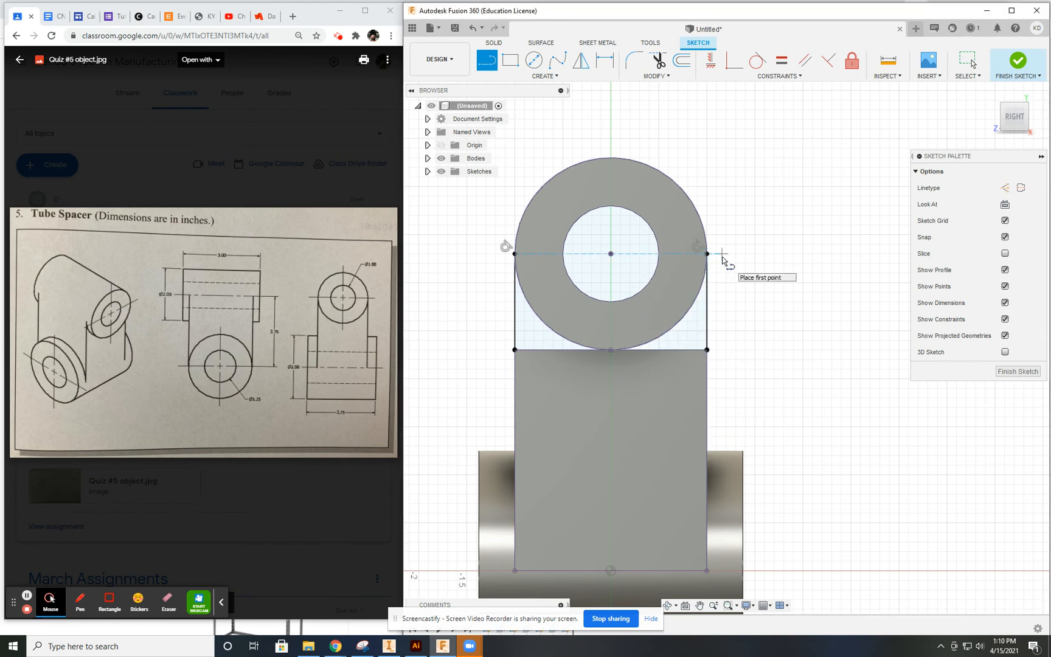
mouse_move(535, 61)
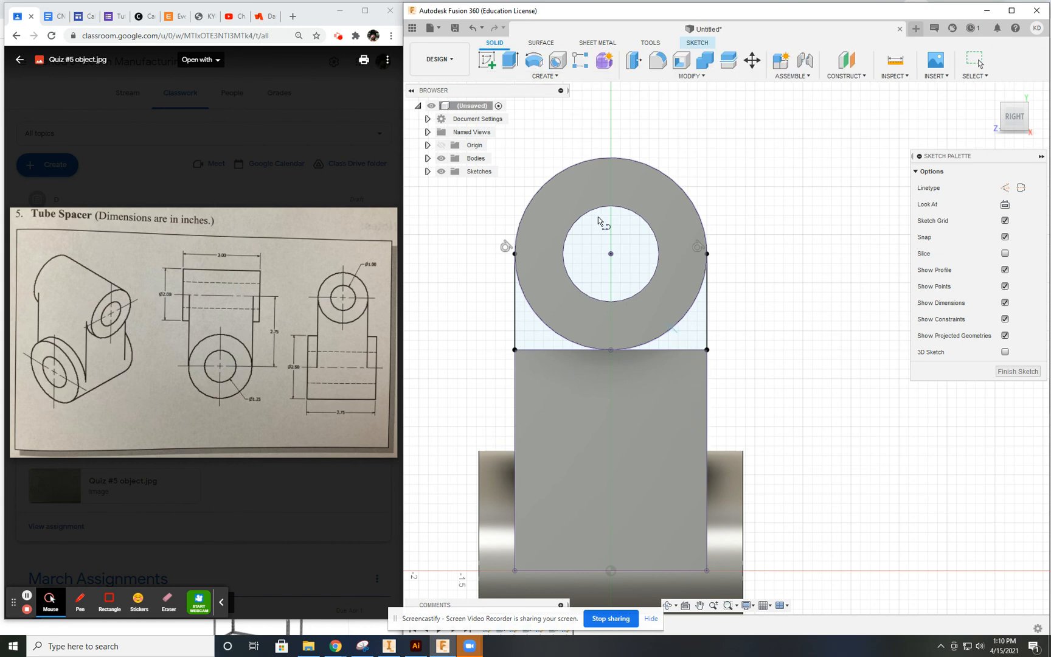
click(511, 61)
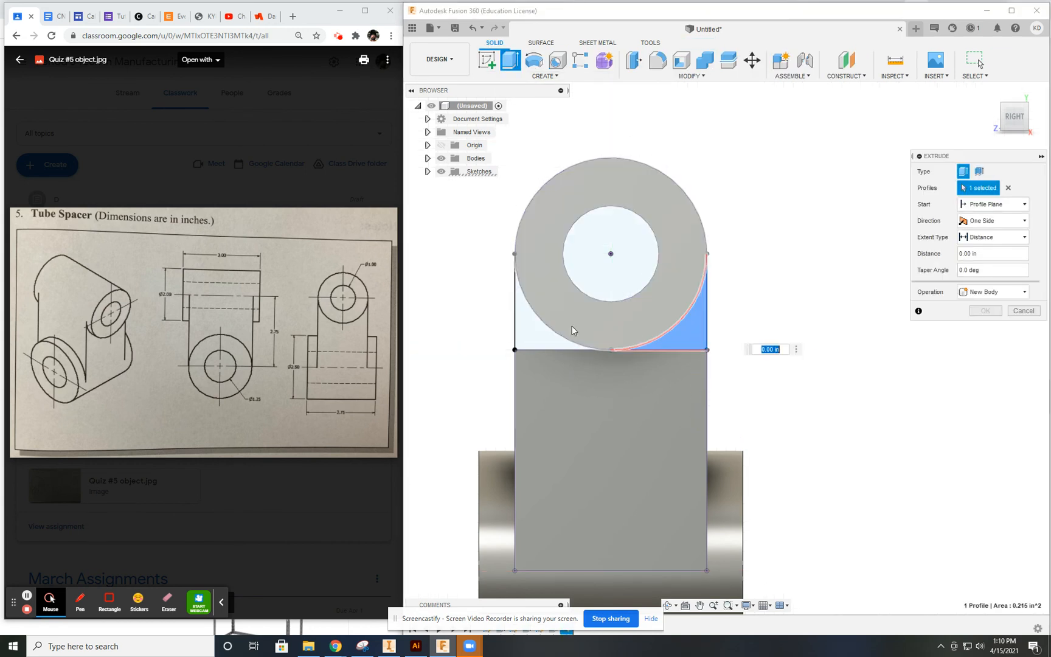
Step: Extrude both gap profiles Two Sides, To Object on the web faces, Join, making one solid body
click(573, 331)
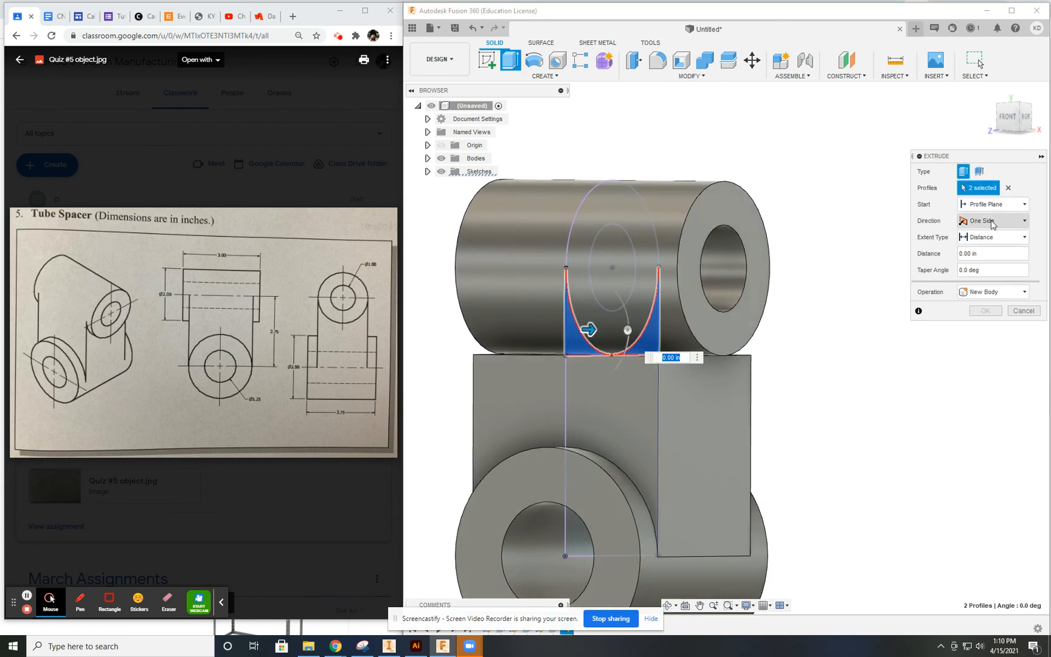
click(993, 220)
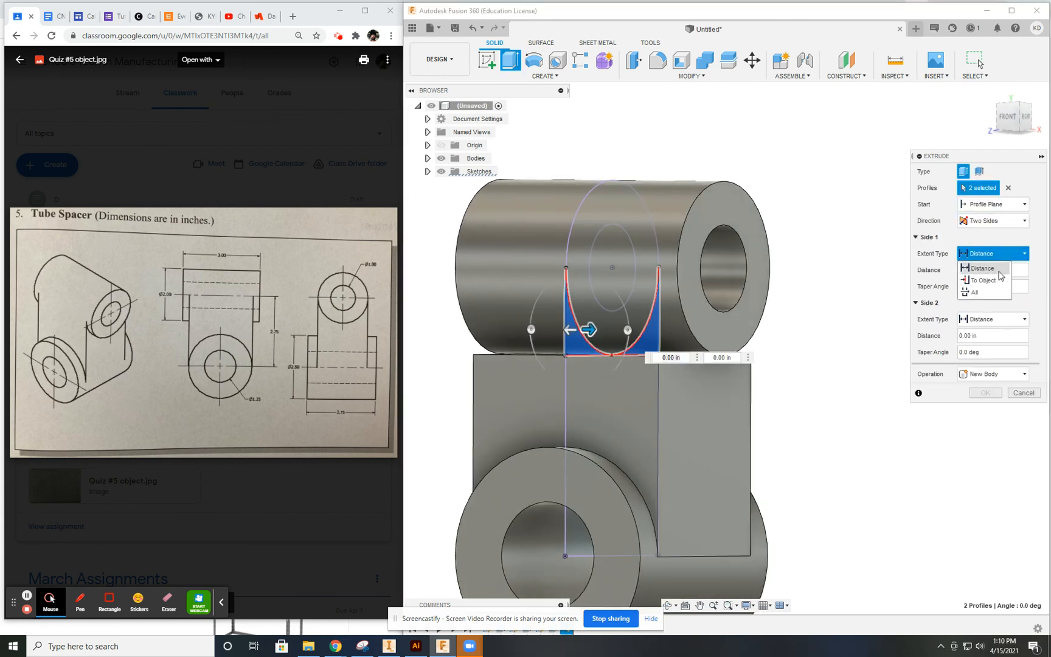
click(980, 280)
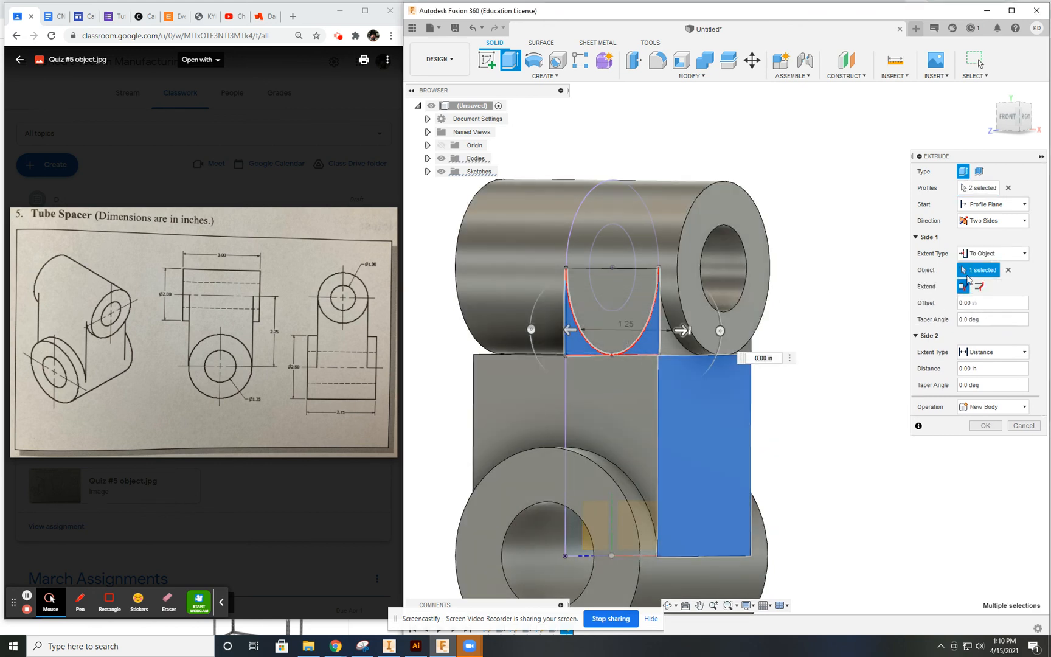
click(993, 351)
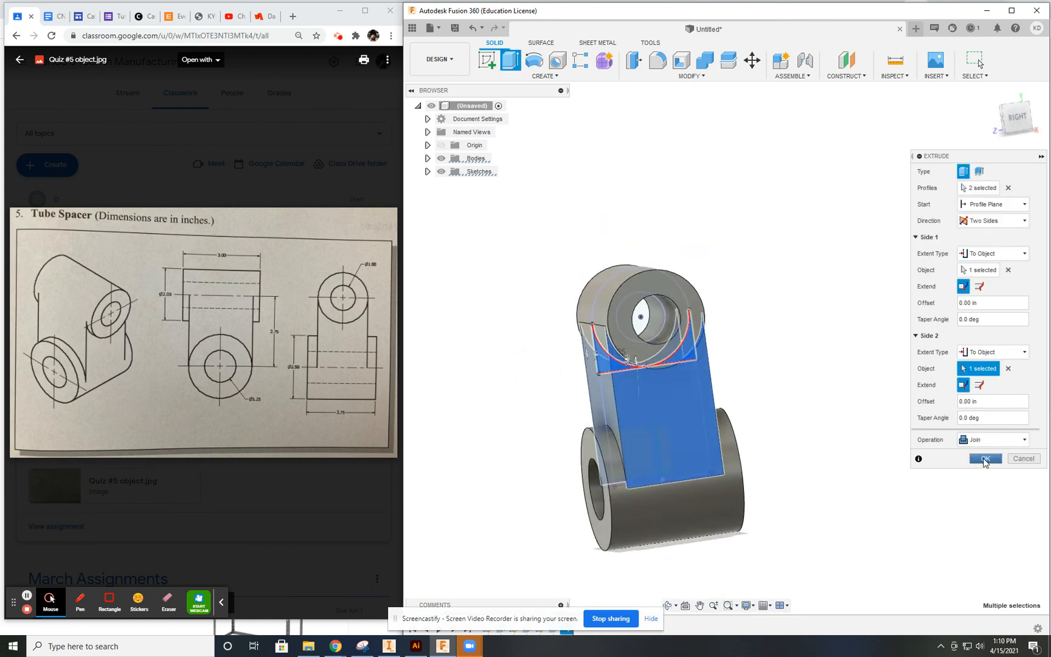
click(985, 459)
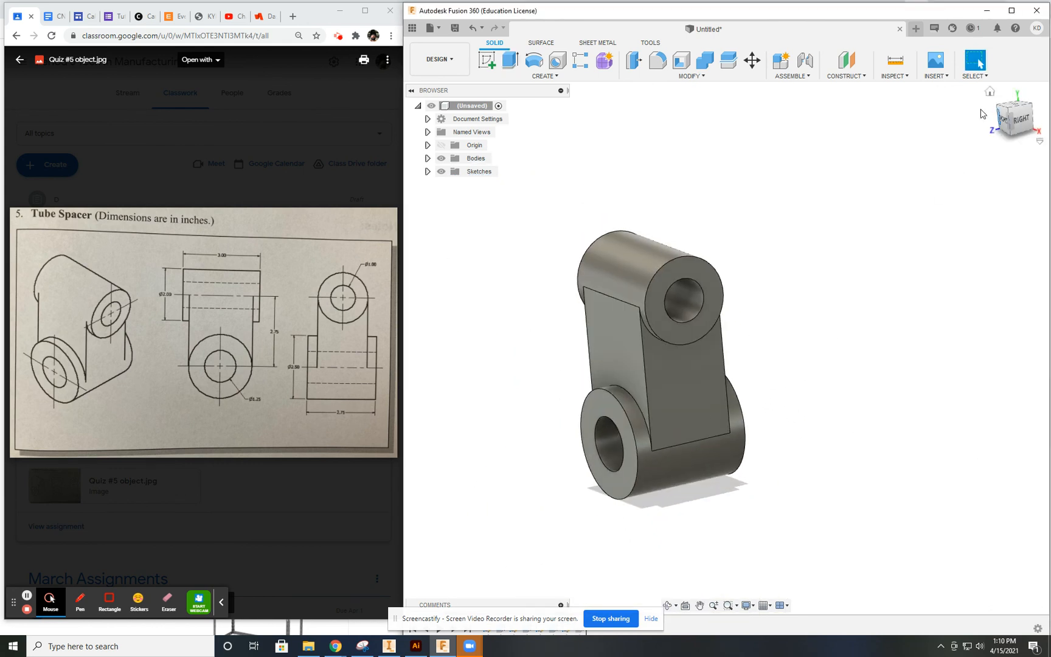